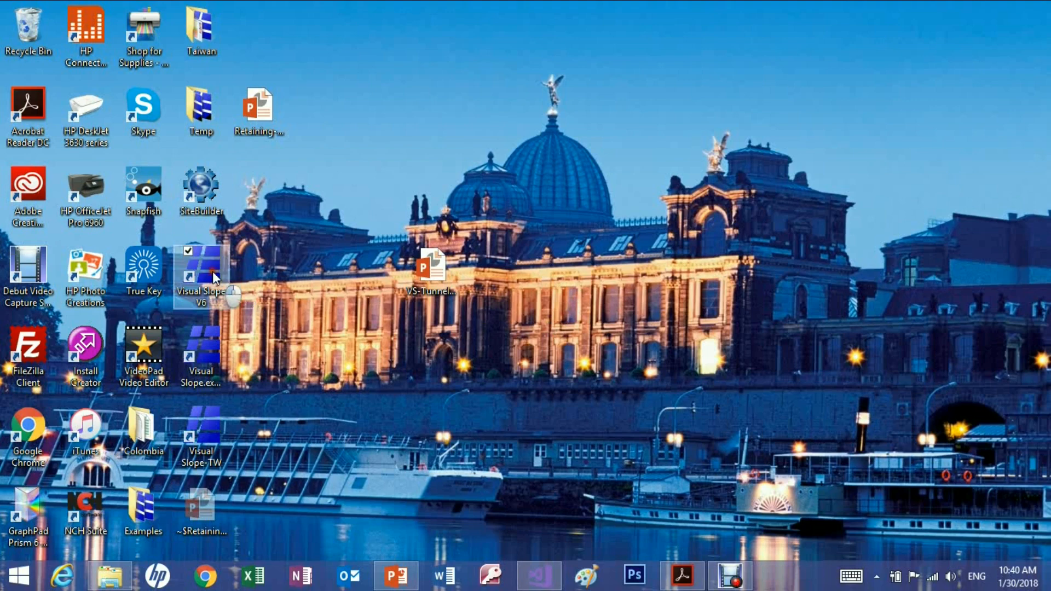
Launch Visual Slope V6 and choose New Project in the Create/Open Project dialog
double_click(200, 274)
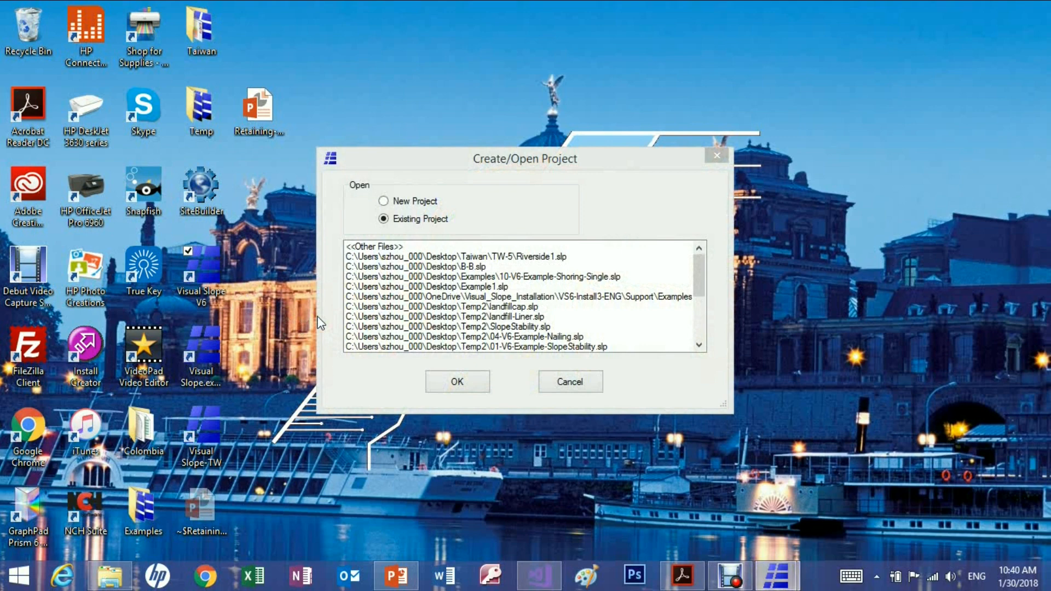
click(383, 200)
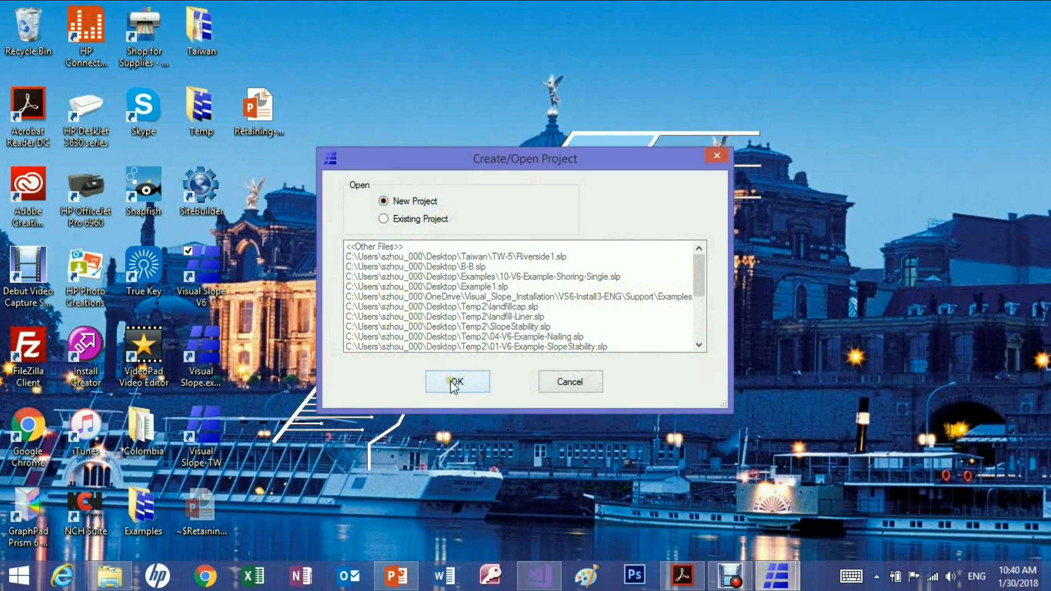
Confirm the new project and set General Setting units to ft and lb
click(458, 381)
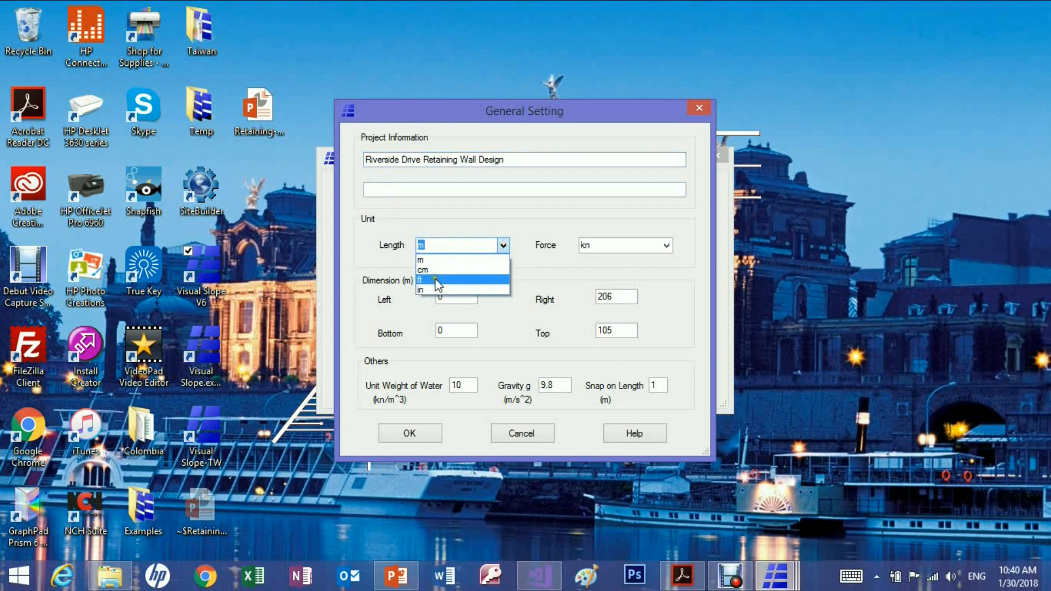
click(432, 280)
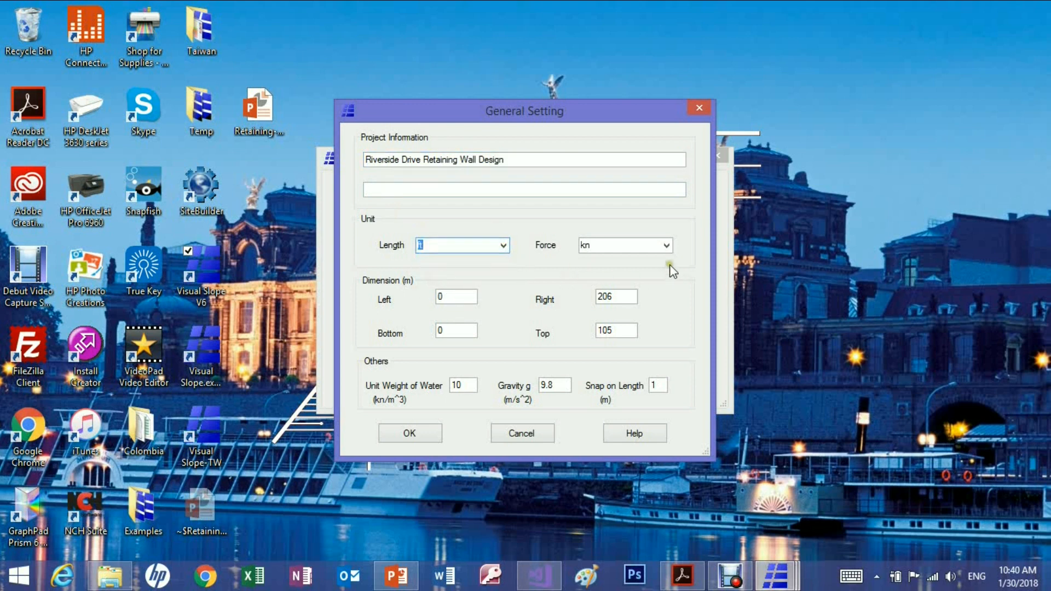
click(664, 245)
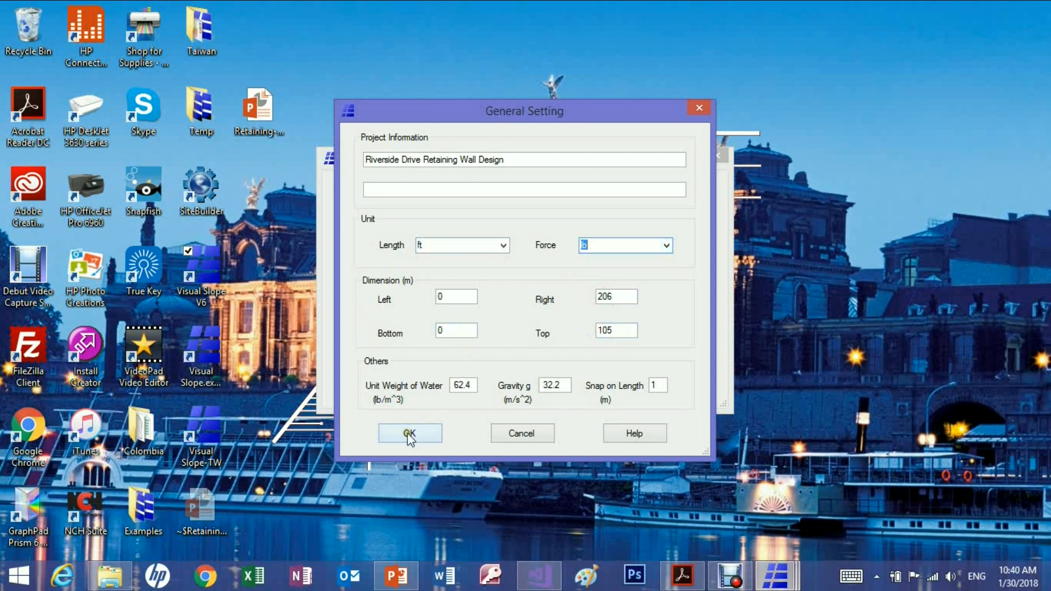
Apply the units, then add Clay and Shale as soil materials from the Material Bank
click(410, 433)
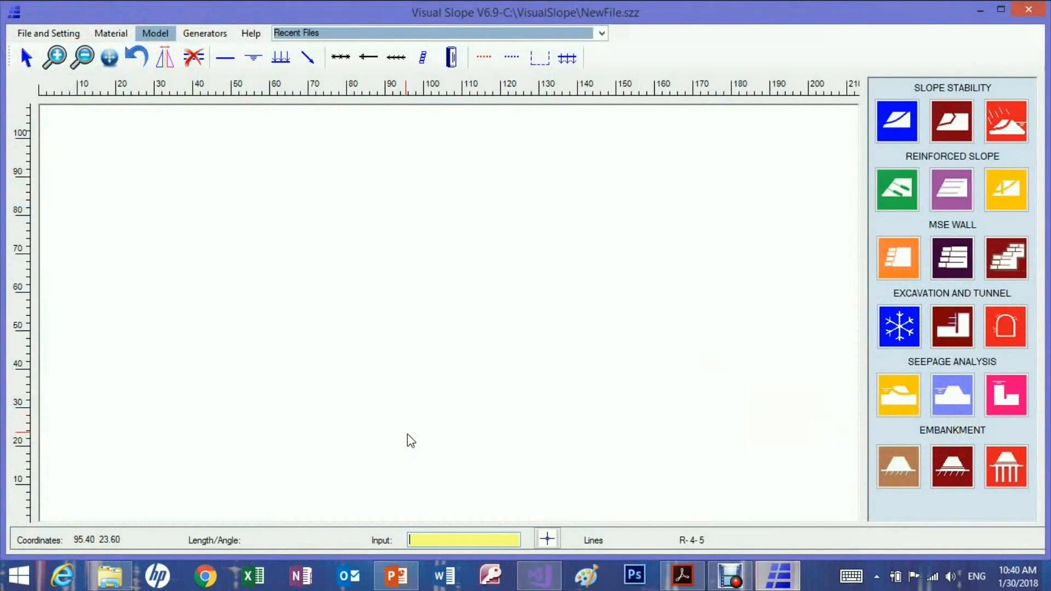
mouse_move(263, 212)
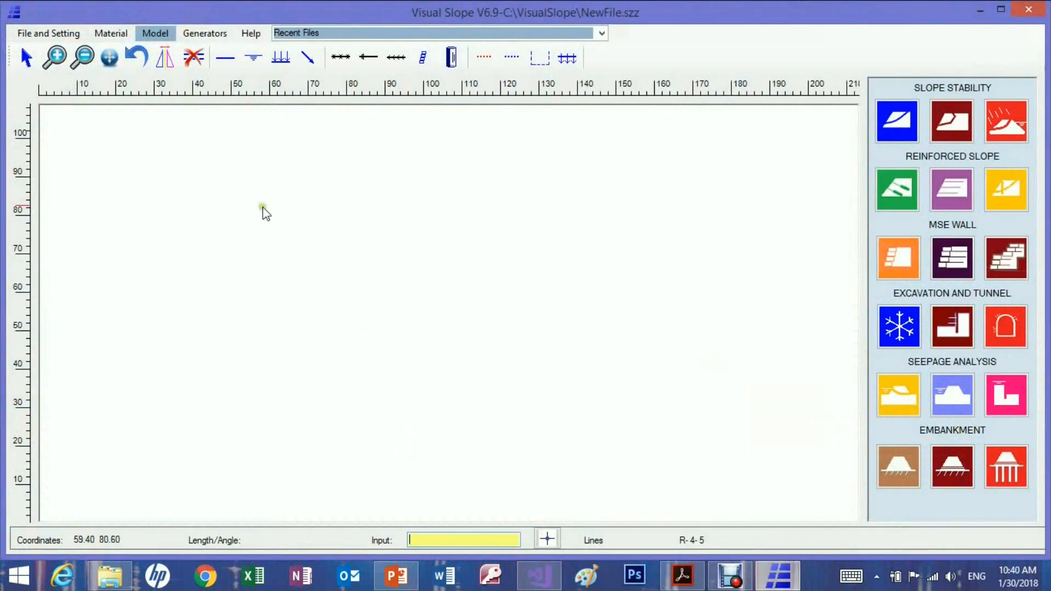
click(110, 33)
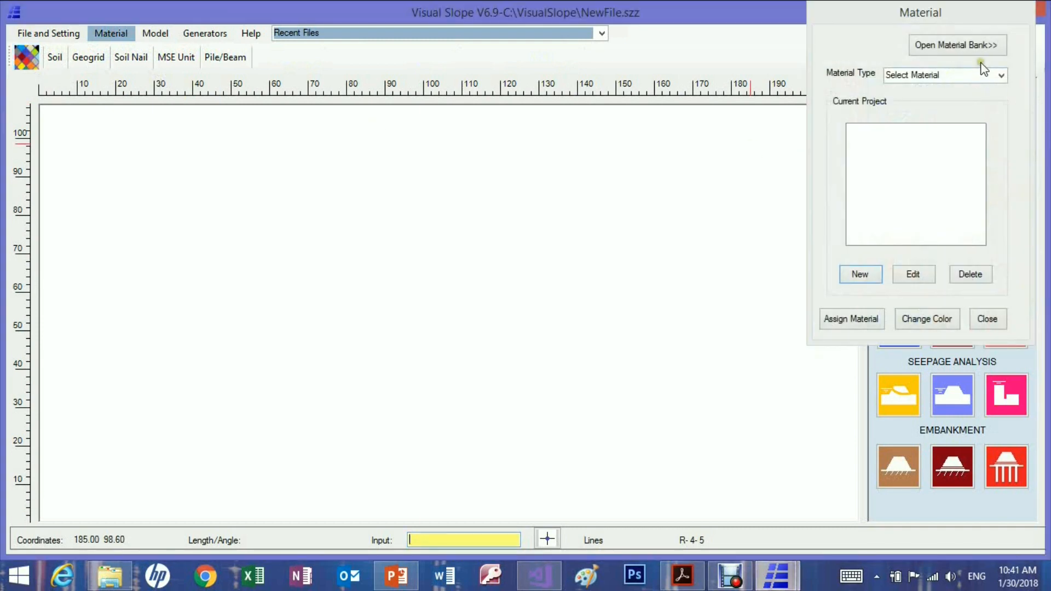
click(1001, 74)
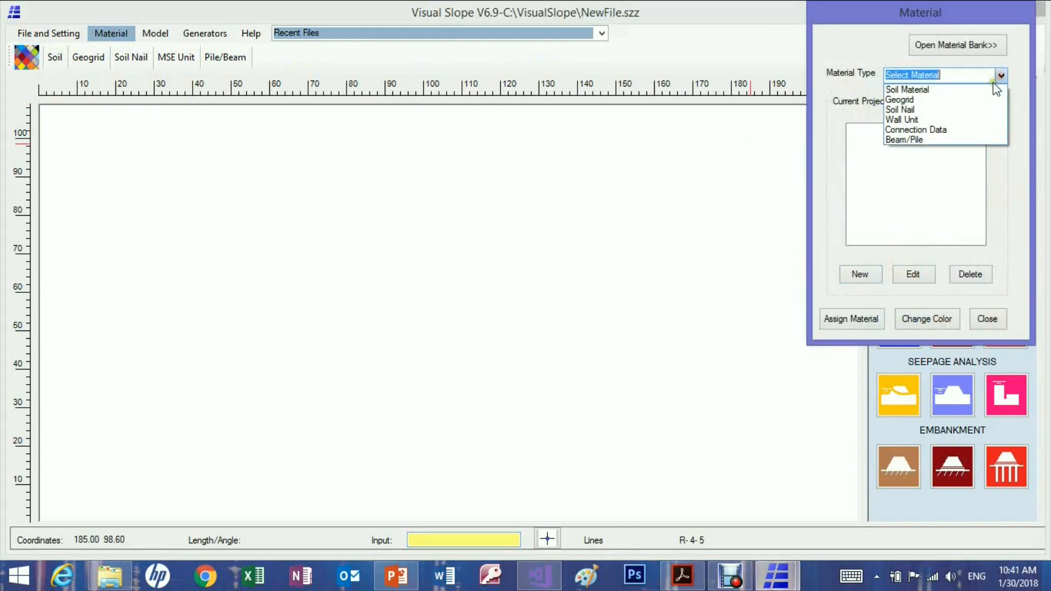
click(907, 90)
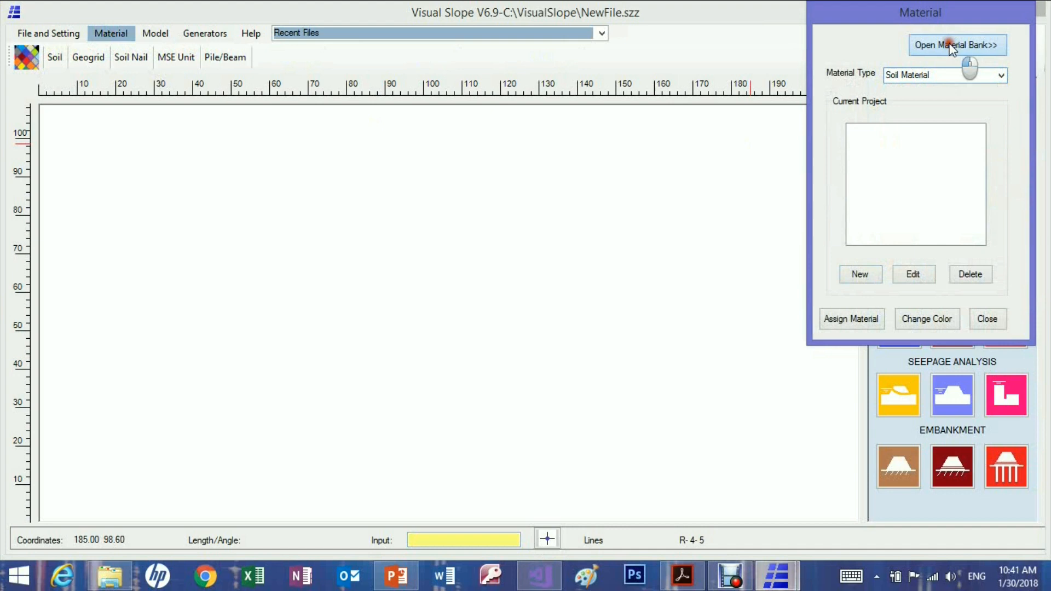
click(957, 45)
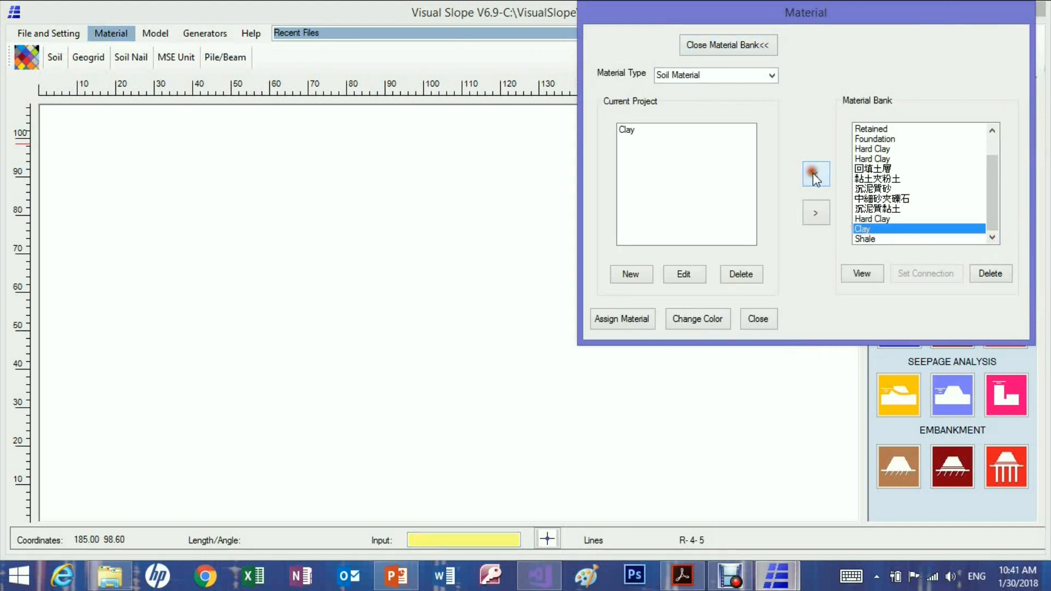
click(816, 173)
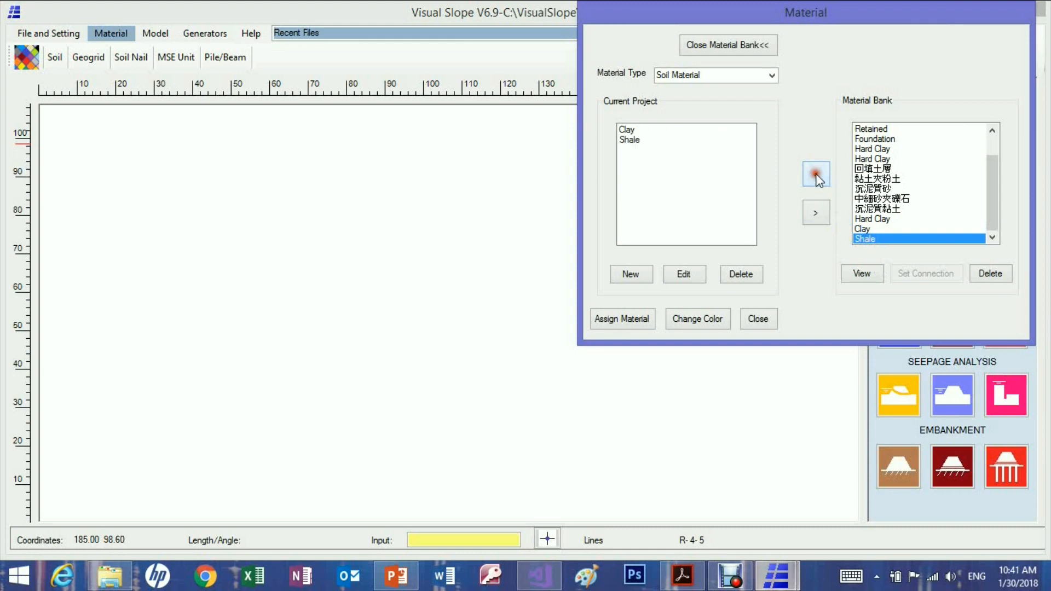
click(758, 319)
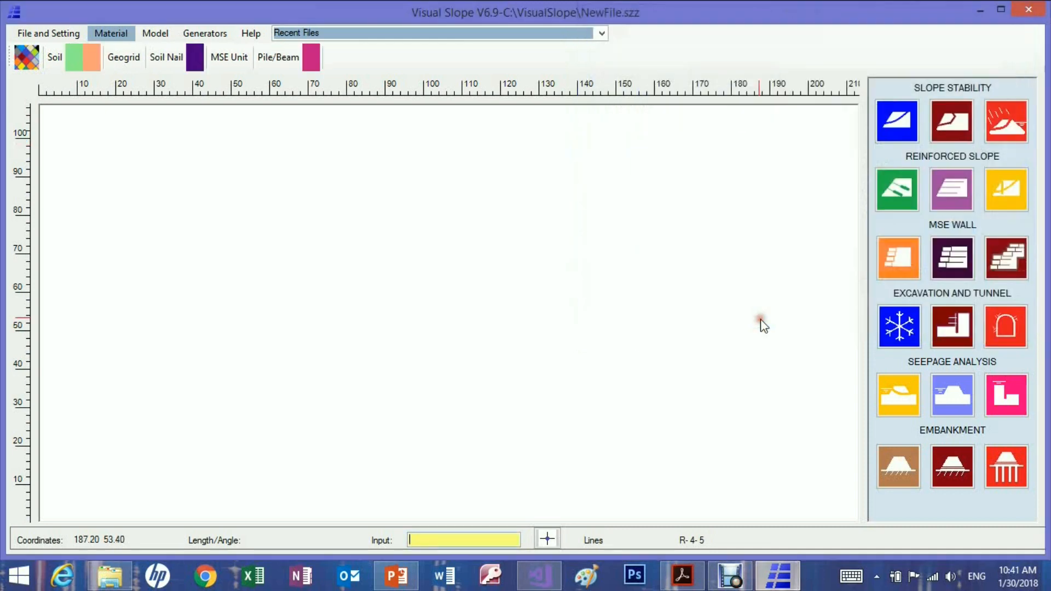
mouse_move(279, 129)
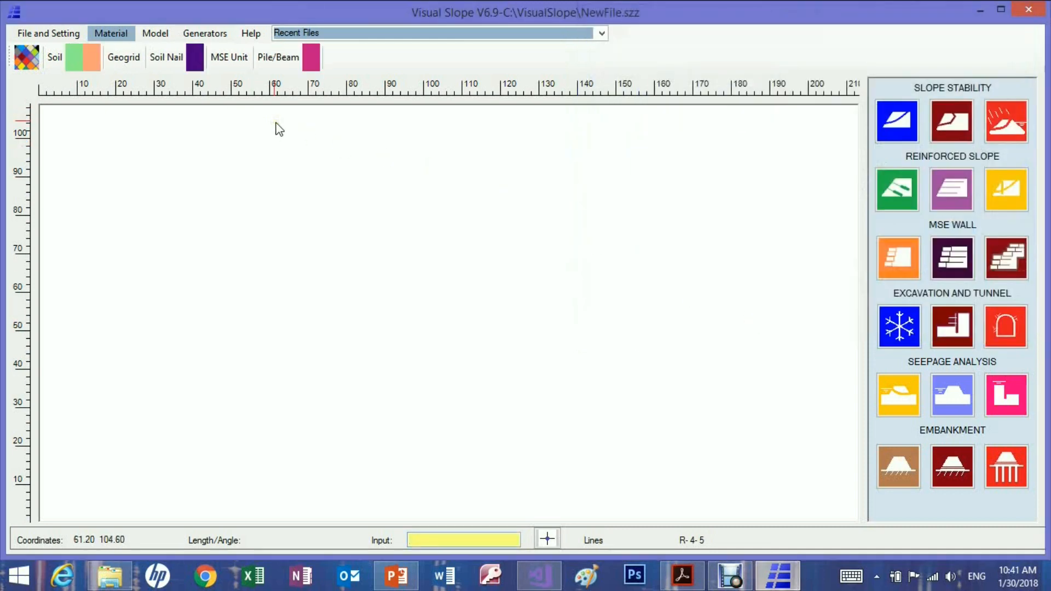
mouse_move(293, 146)
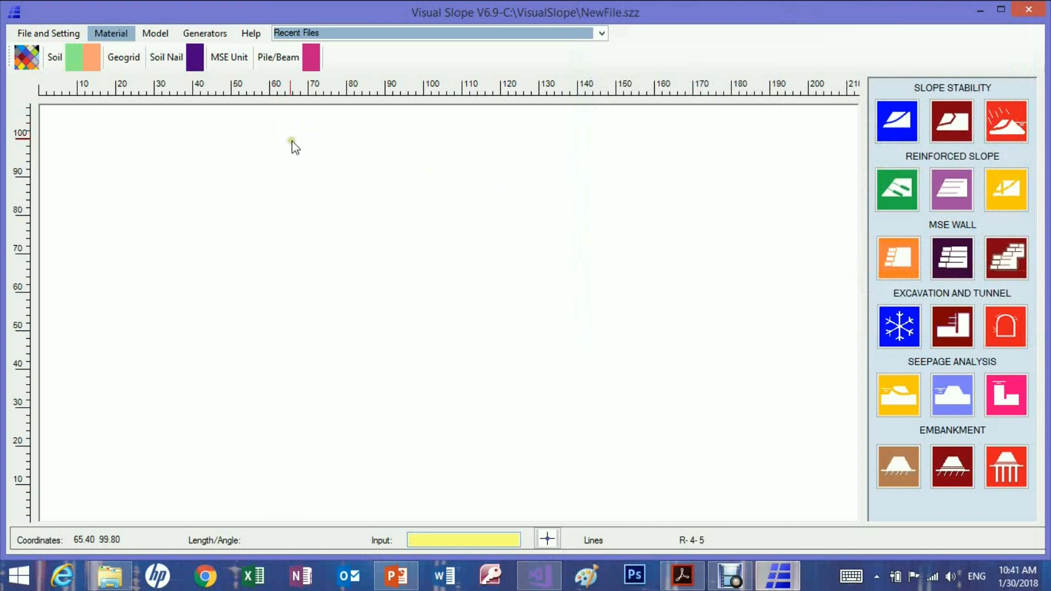
mouse_move(204, 33)
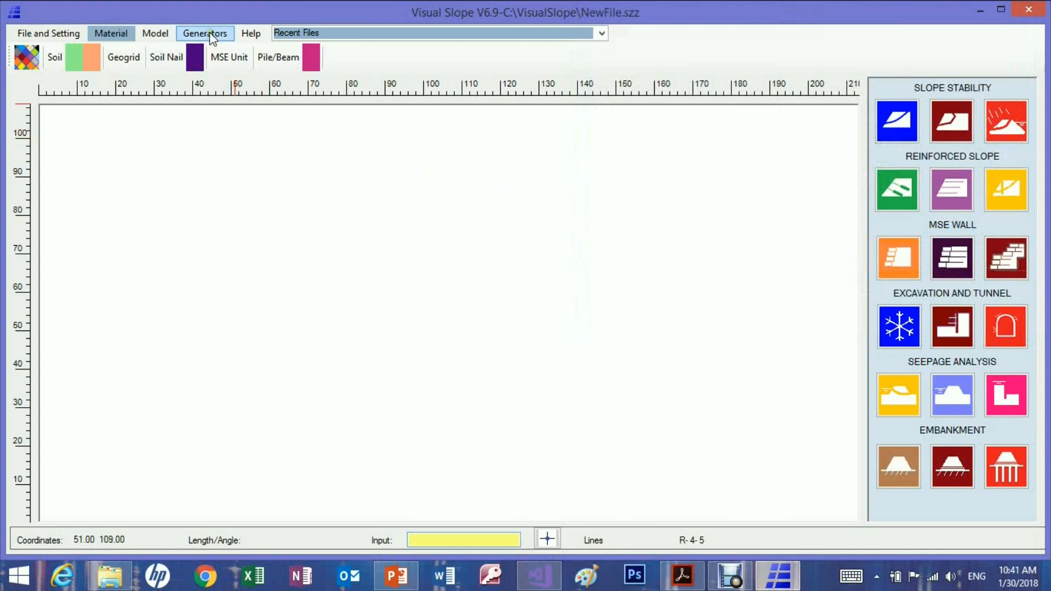
Load Picture1.jpg as the tracing image via Generators > Image Trace
click(204, 32)
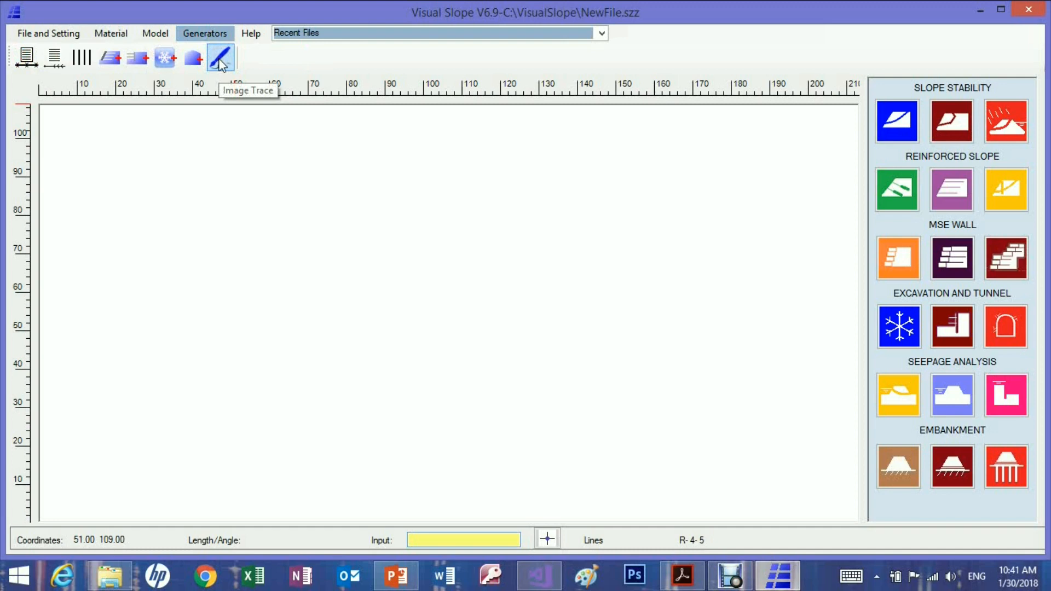
click(221, 57)
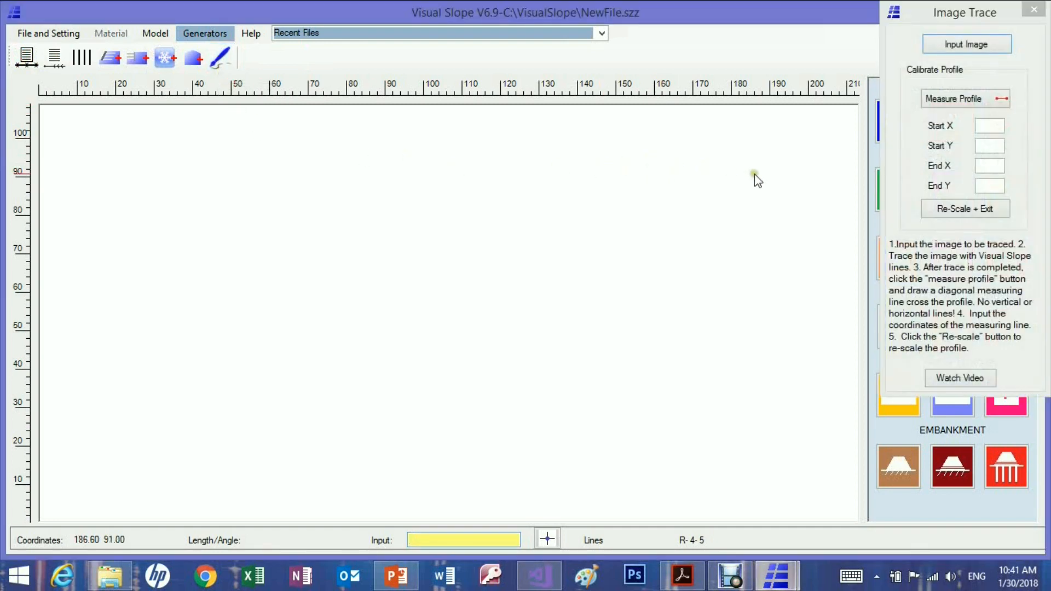
mouse_move(966, 44)
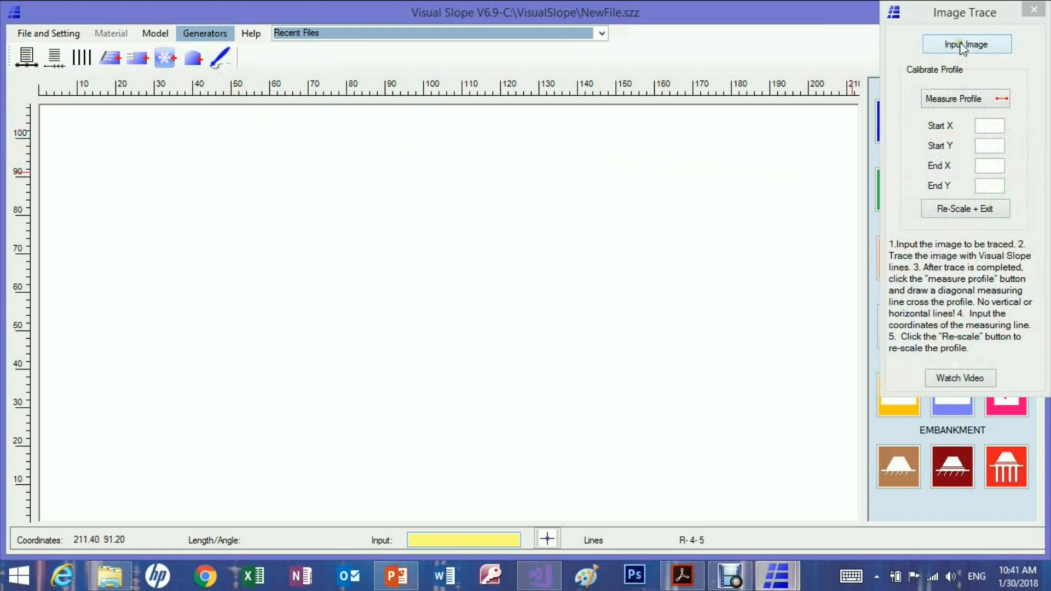
click(965, 44)
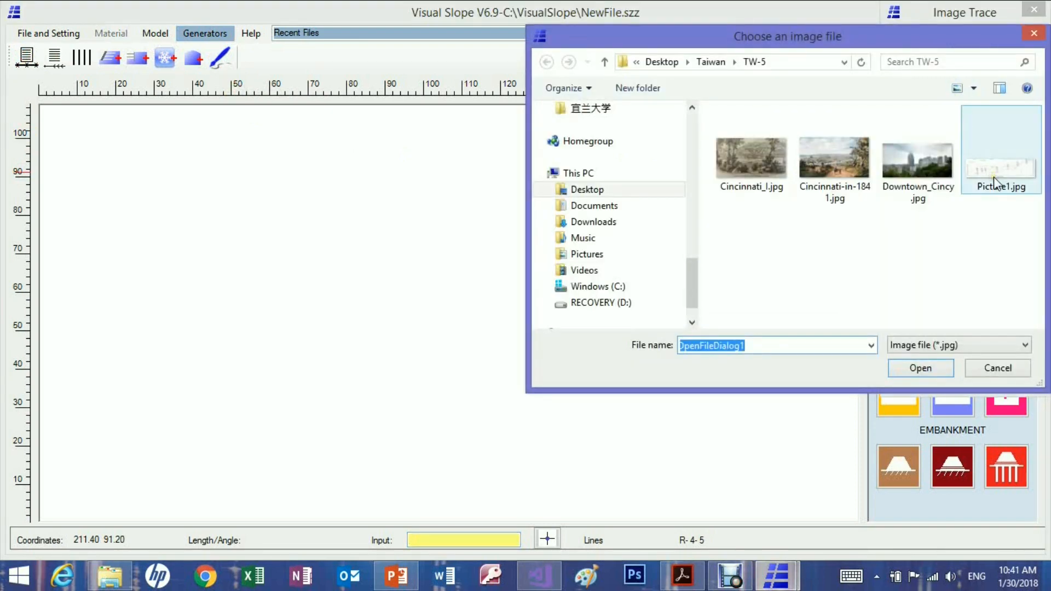
click(1000, 161)
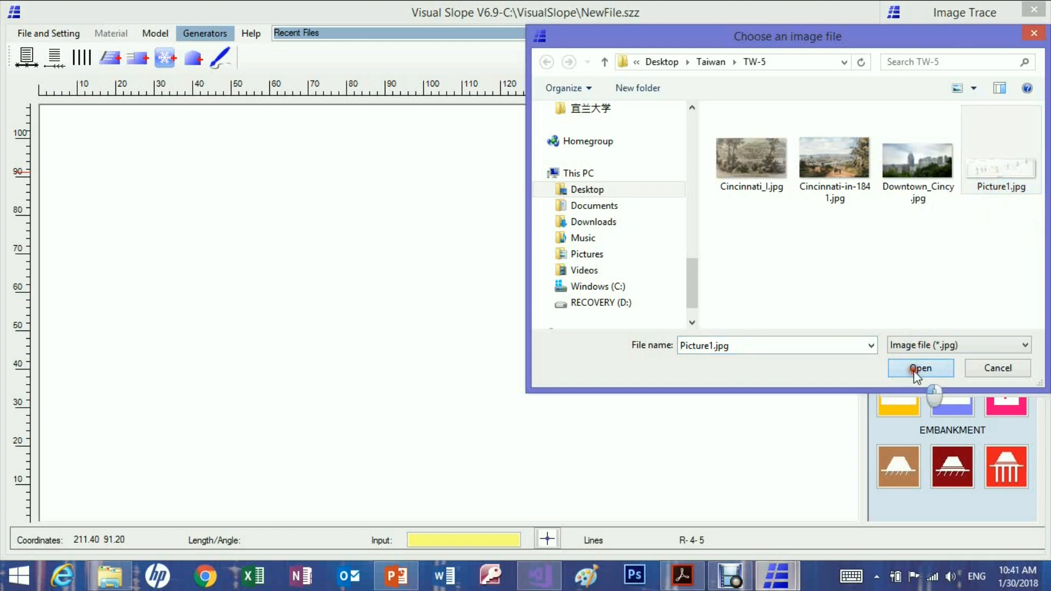
click(919, 368)
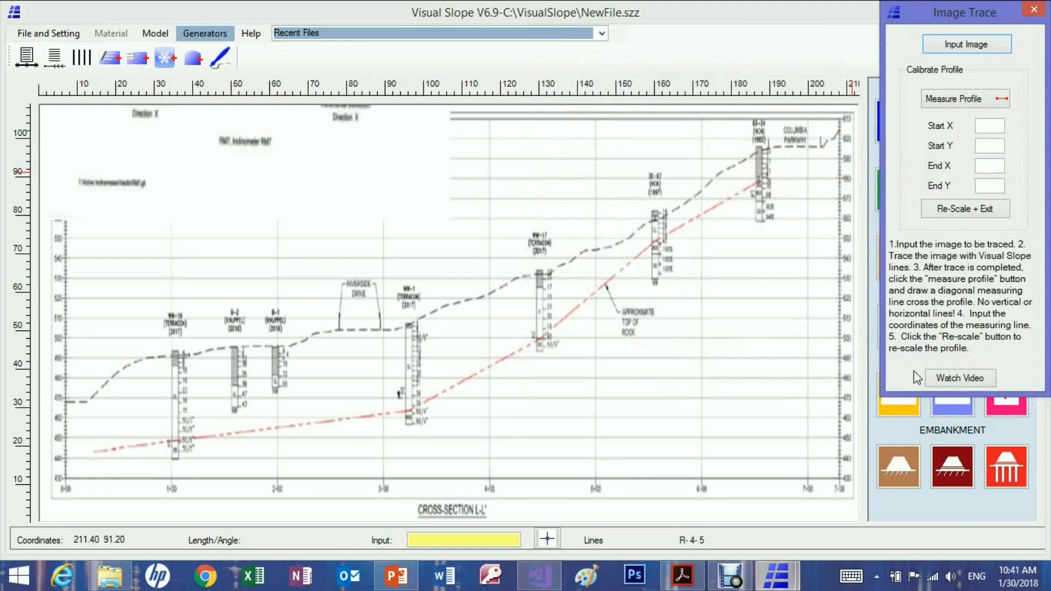
mouse_move(798, 301)
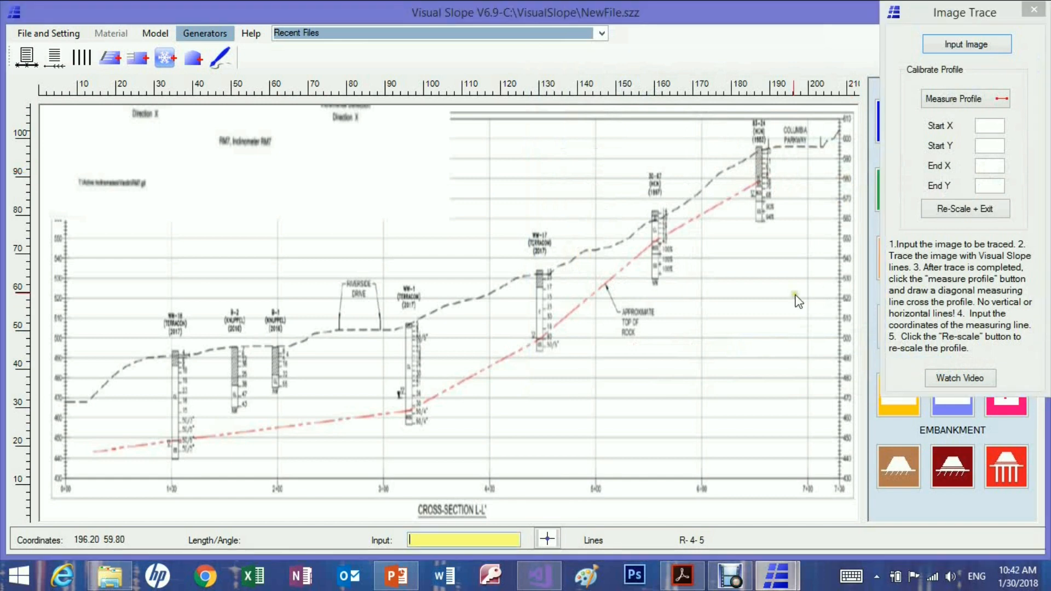
Show the model-drawing tools for tracing the ground line
click(155, 33)
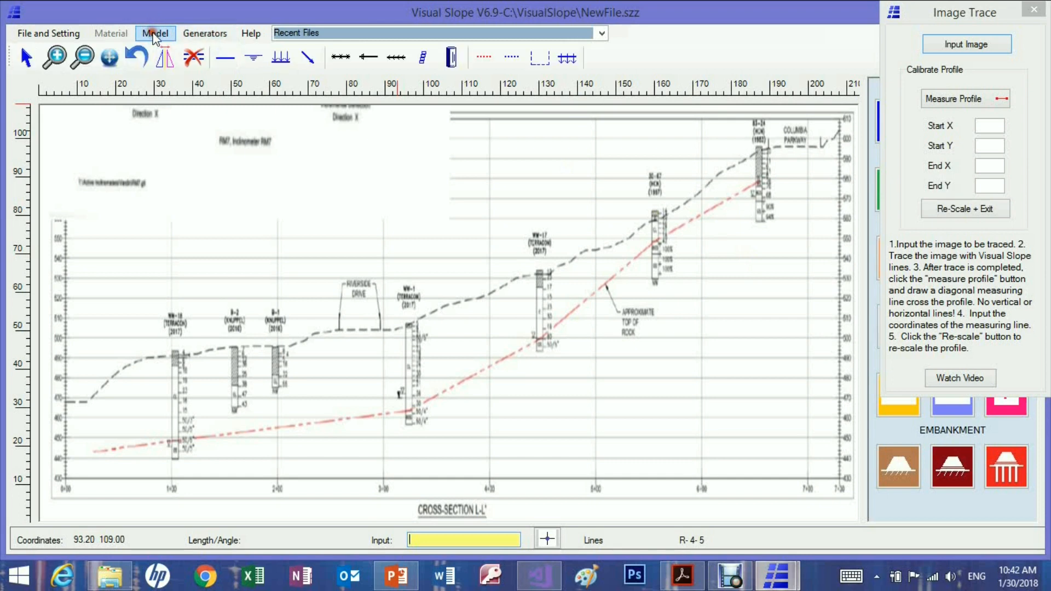
mouse_move(225, 58)
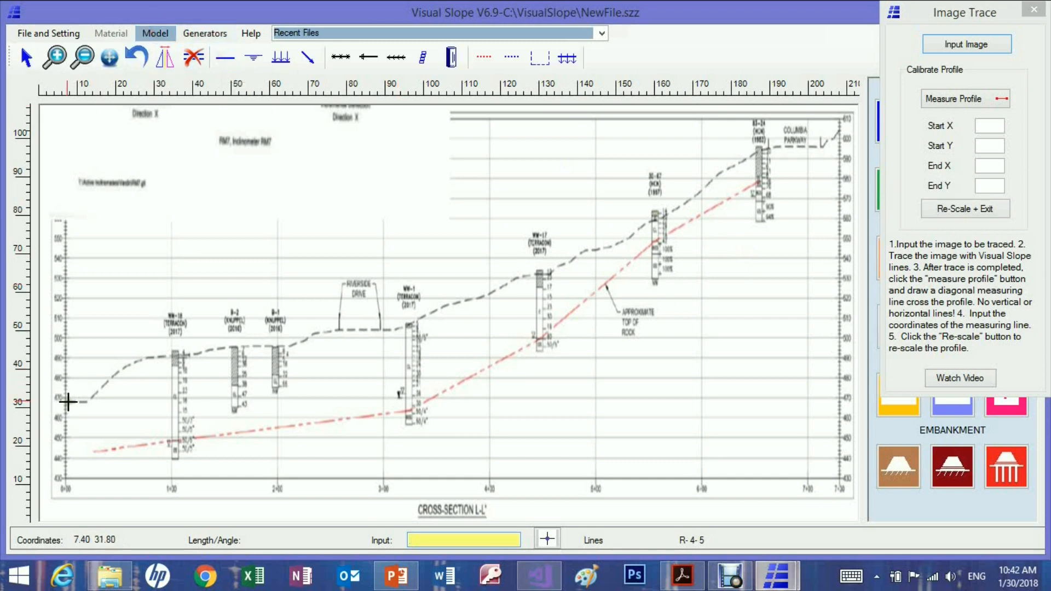
mouse_move(83, 402)
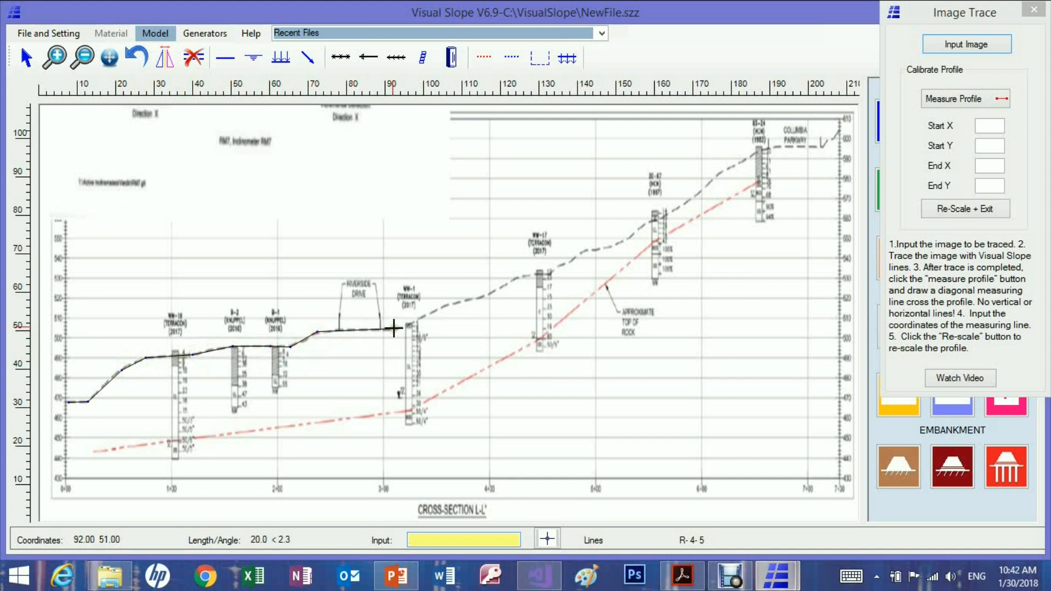
mouse_move(456, 302)
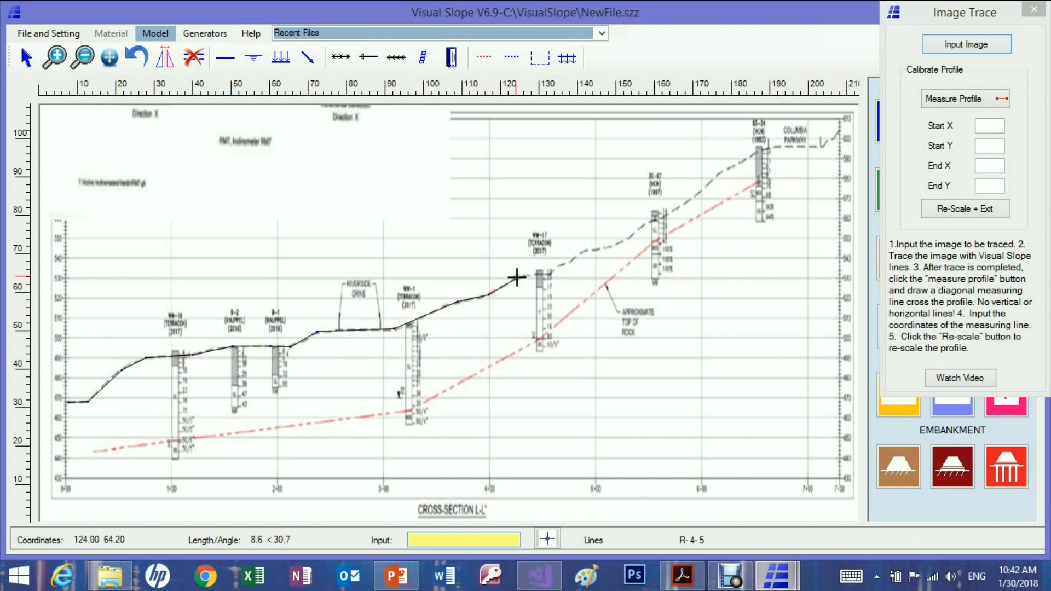
mouse_move(550, 272)
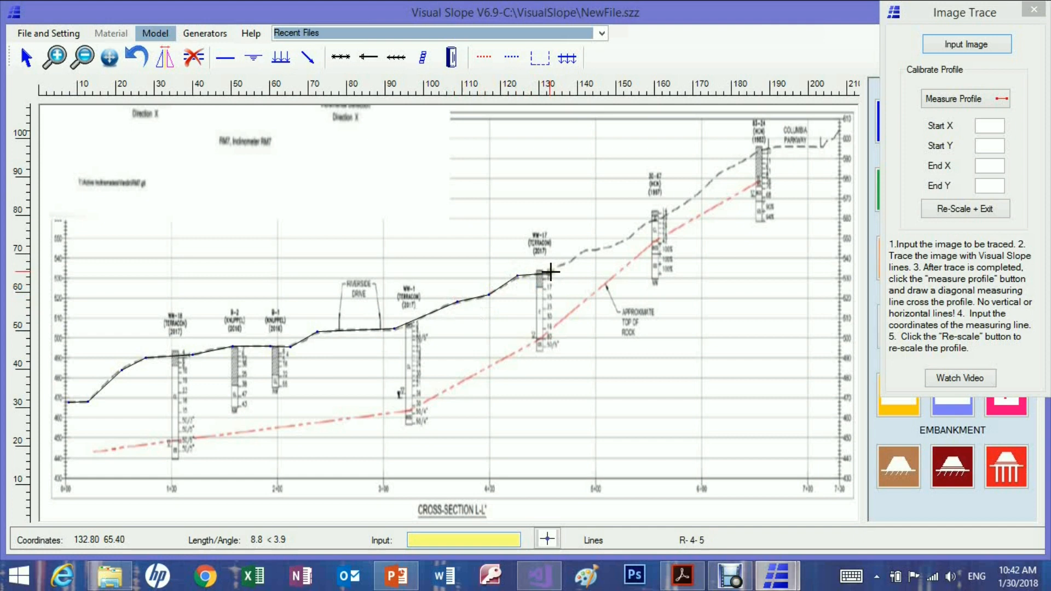
mouse_move(585, 250)
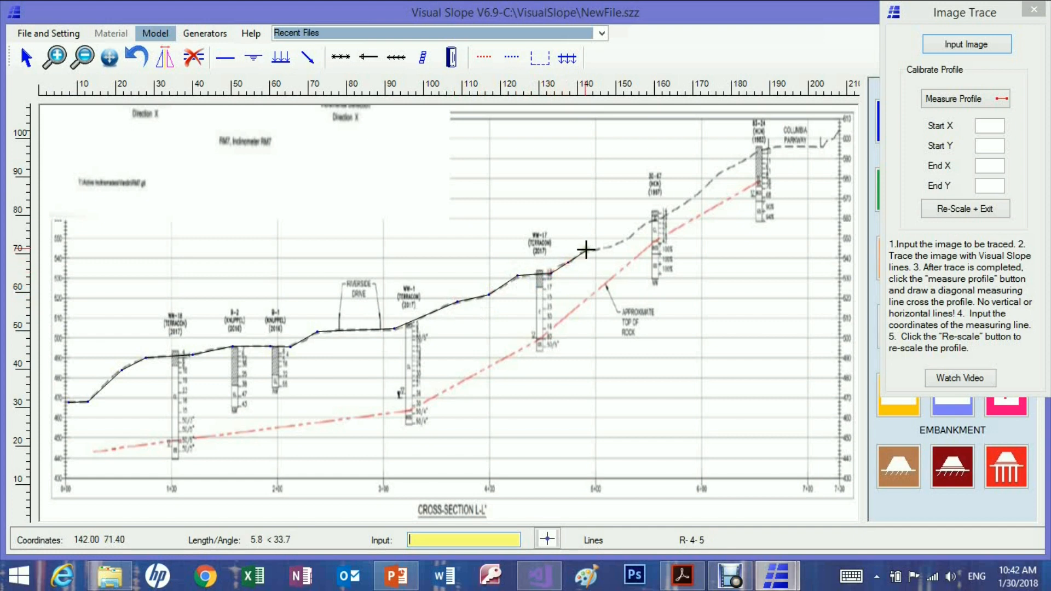
mouse_move(613, 246)
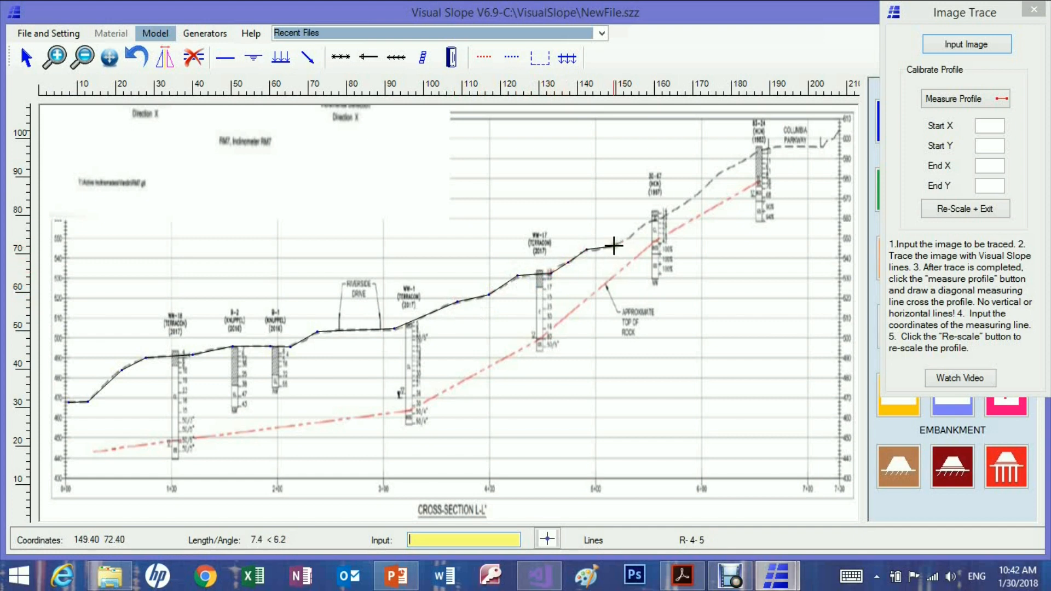
mouse_move(651, 221)
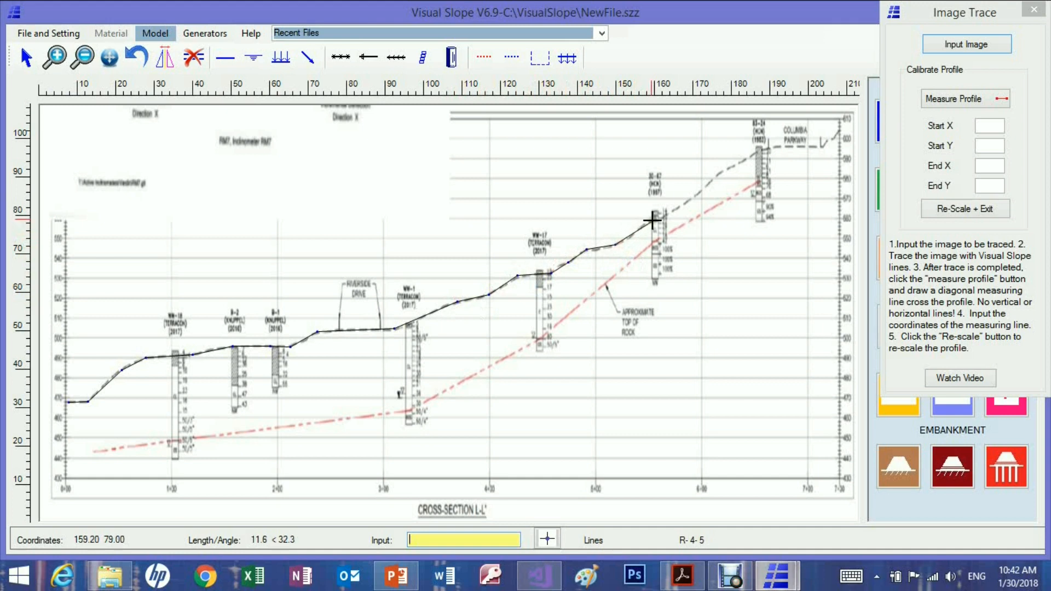
mouse_move(691, 197)
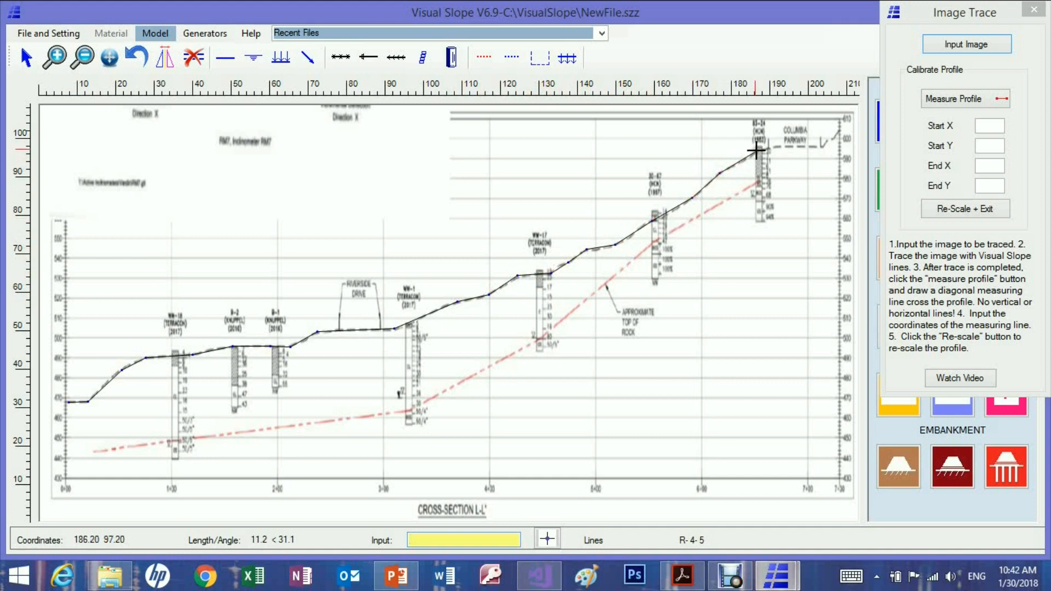
mouse_move(816, 146)
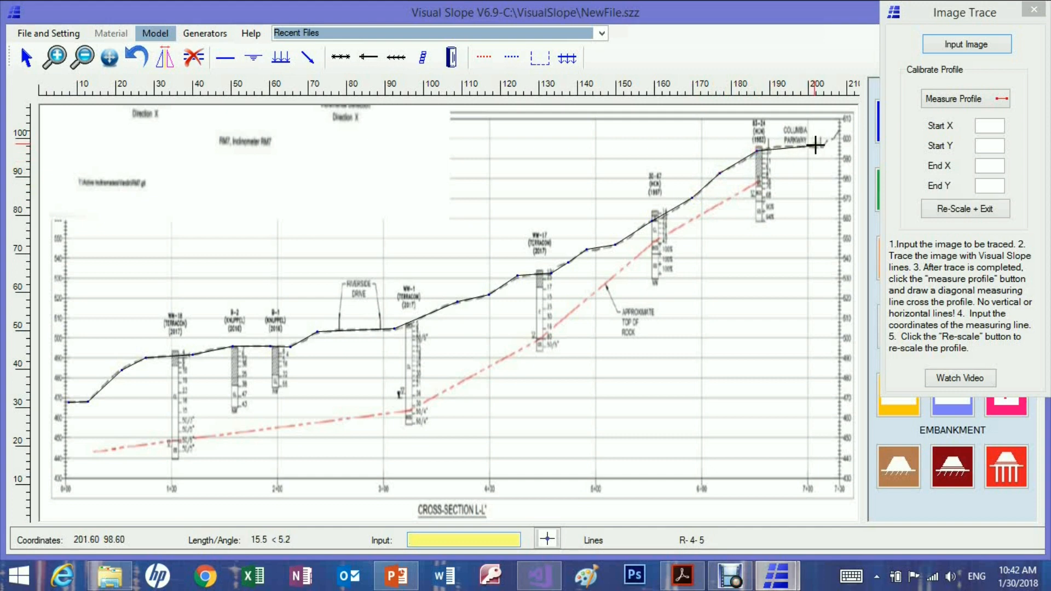
mouse_move(808, 145)
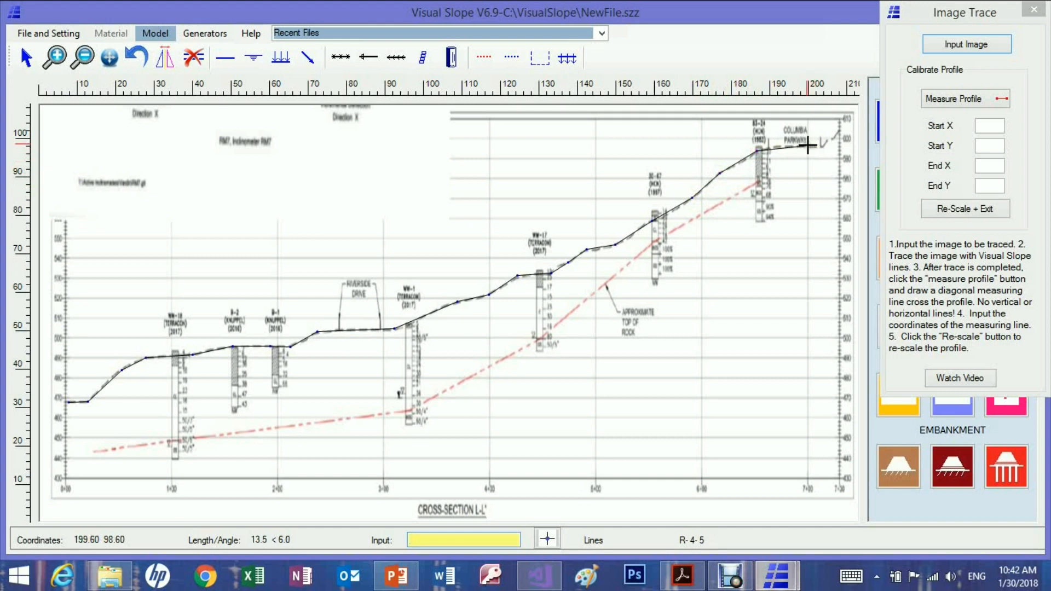
mouse_move(809, 146)
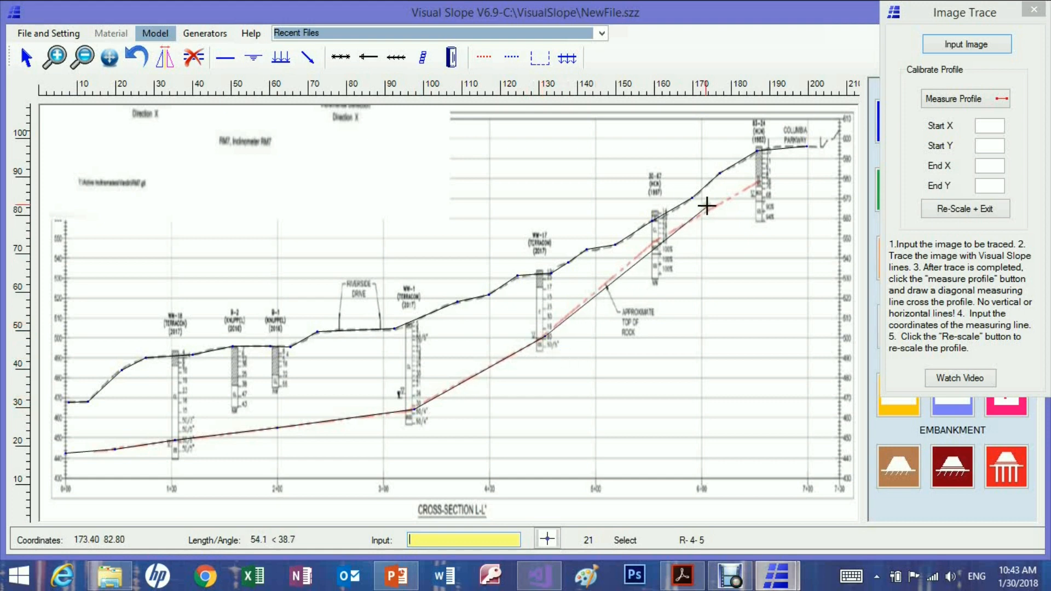
mouse_move(661, 238)
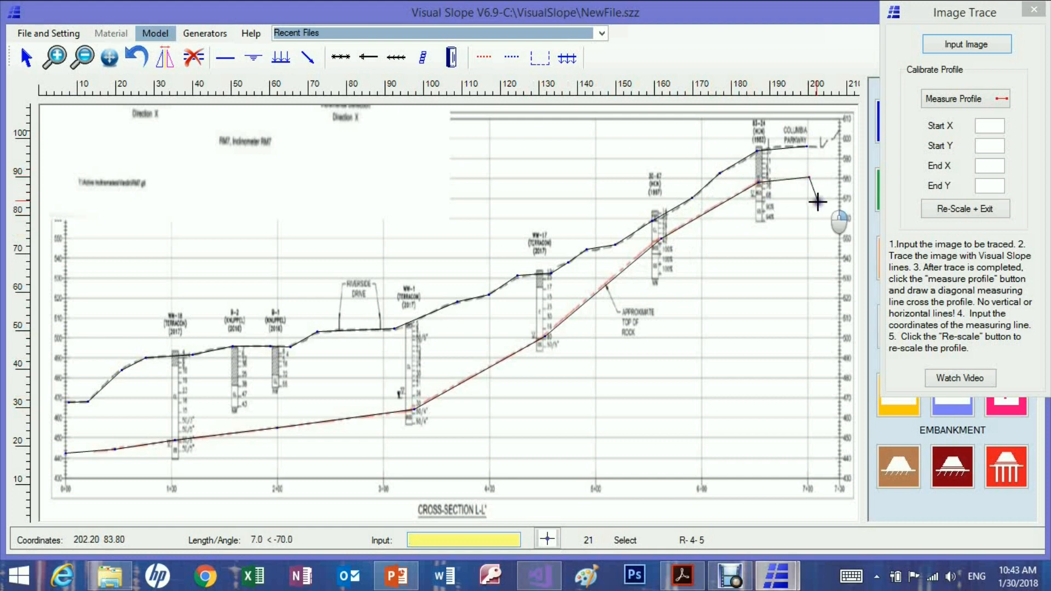
Select the water table drawing tool
click(254, 57)
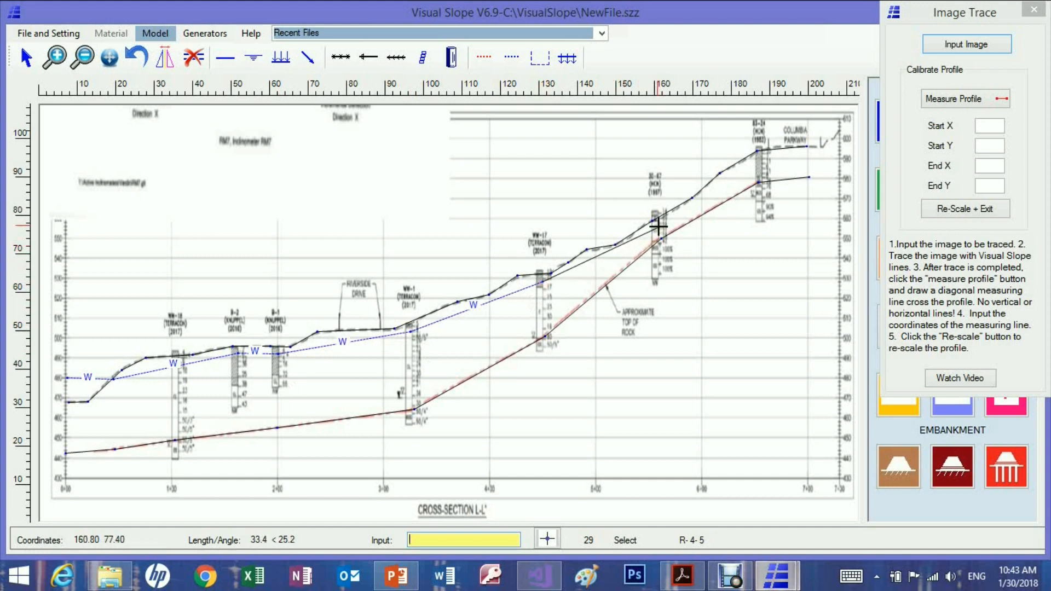
mouse_move(617, 250)
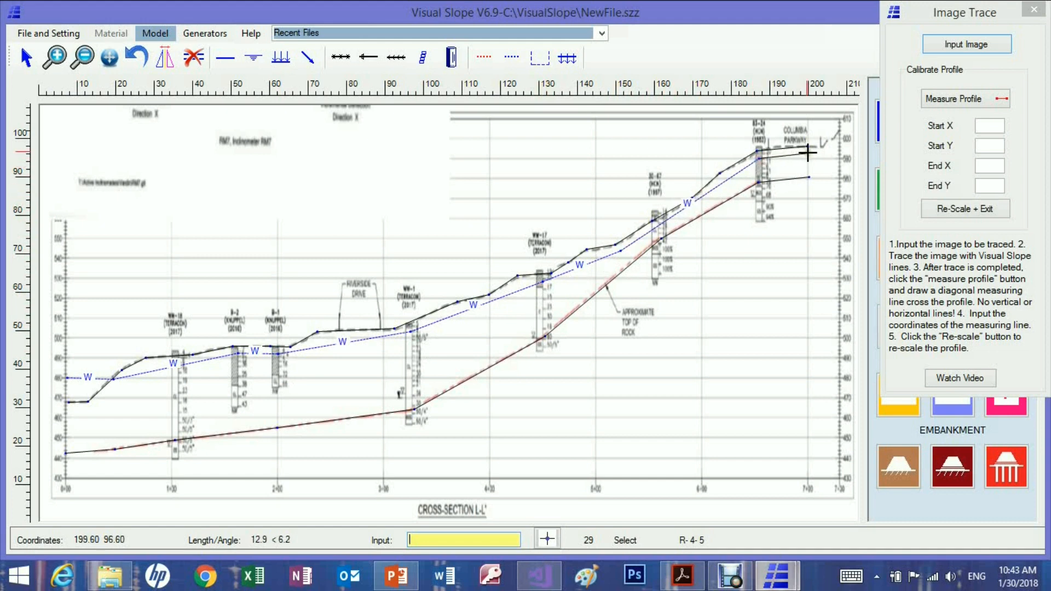
mouse_move(825, 152)
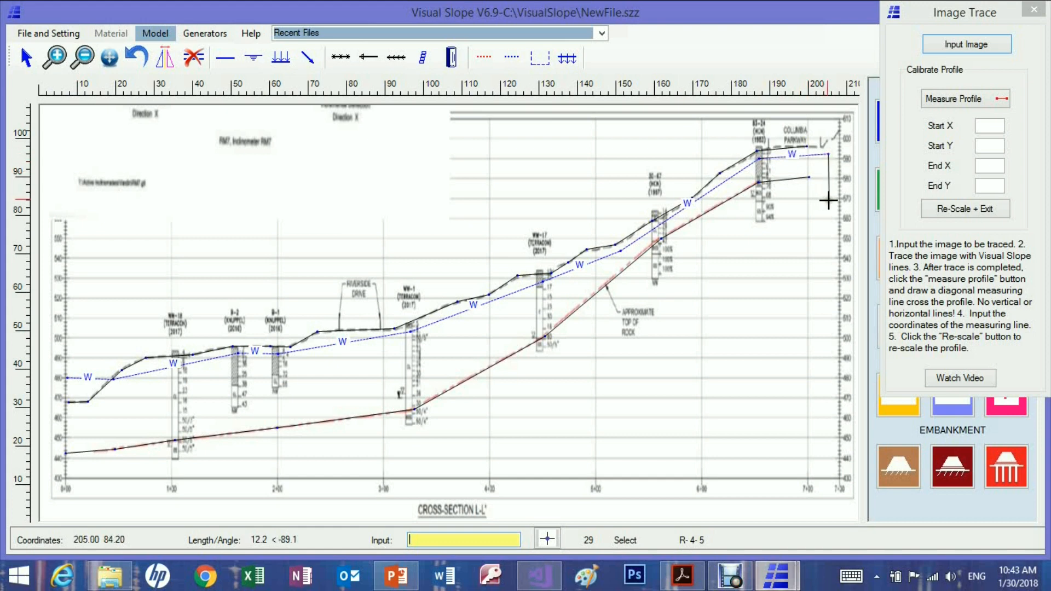
mouse_move(729, 328)
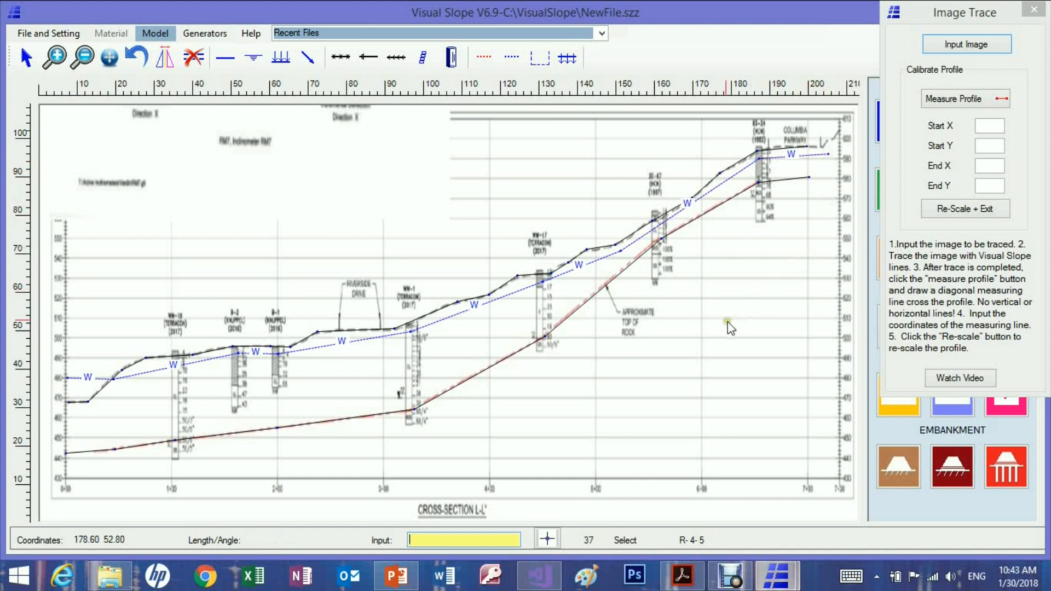
mouse_move(281, 57)
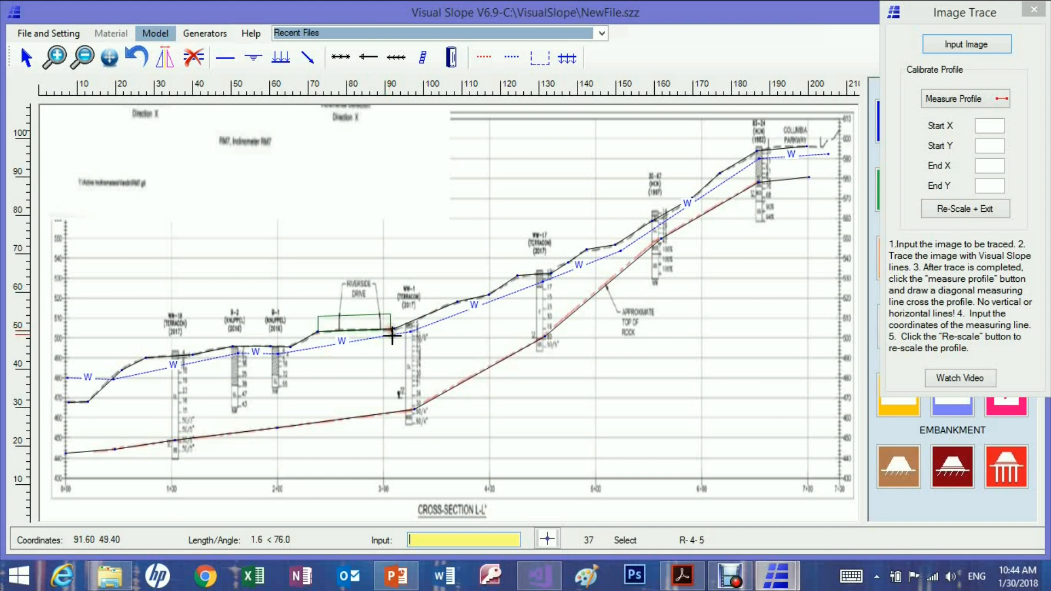
Select the Surcharge tool for drawing load boxes
click(308, 57)
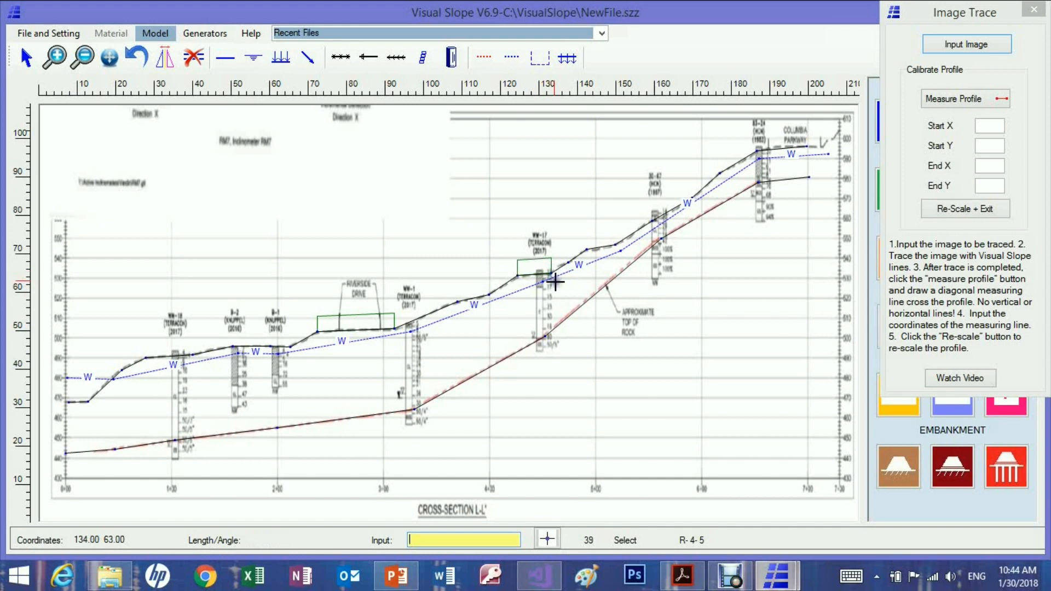
mouse_move(416, 98)
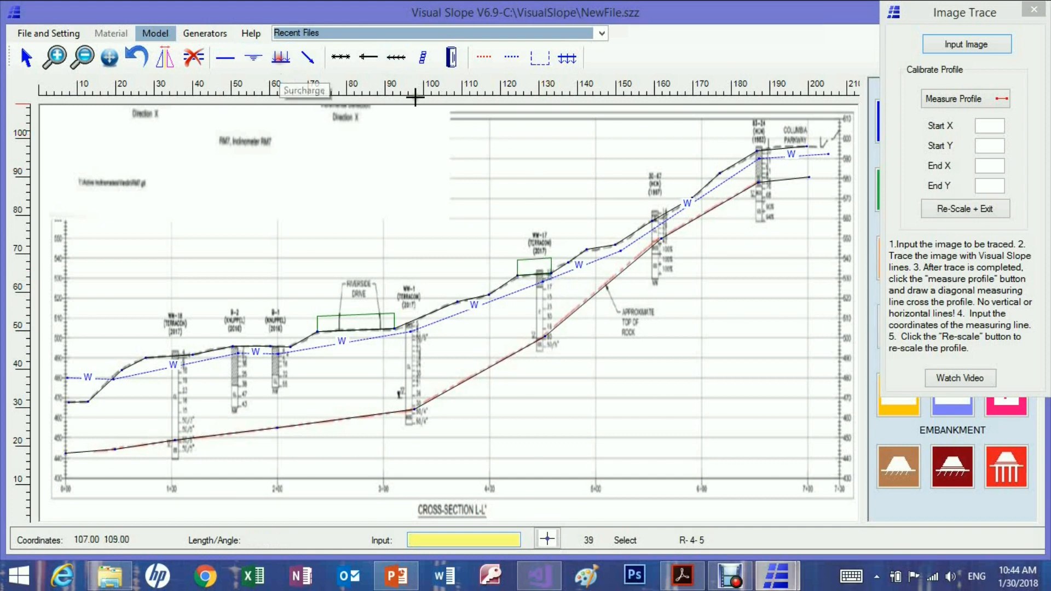
mouse_move(769, 147)
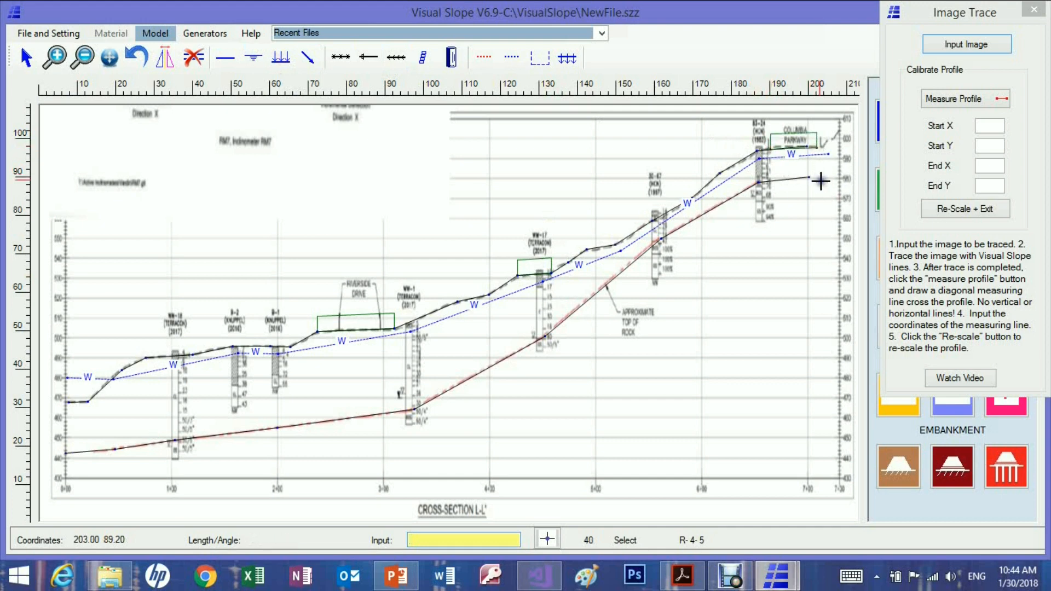
mouse_move(723, 327)
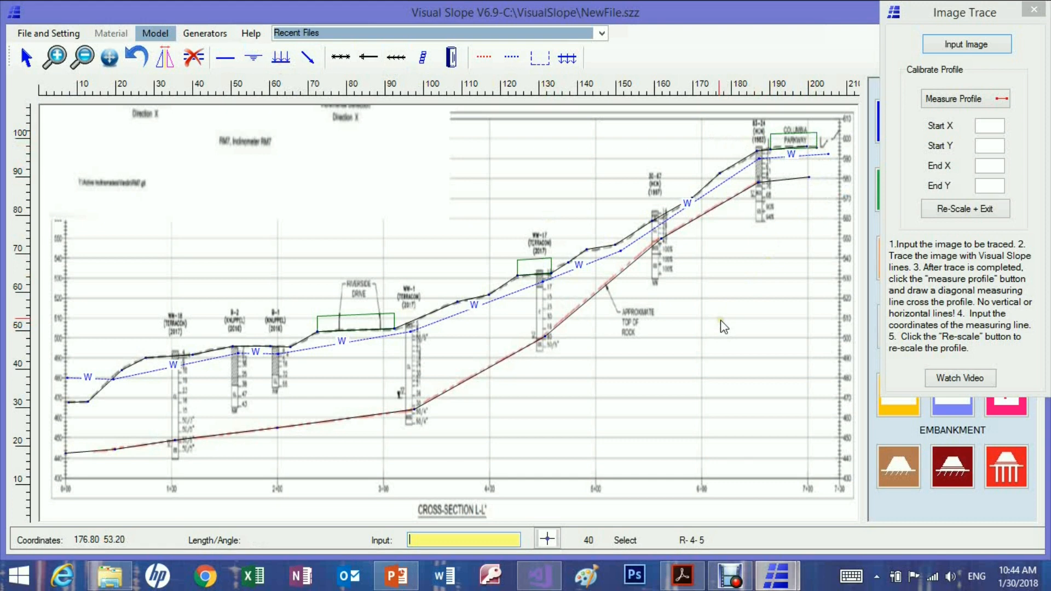
mouse_move(722, 327)
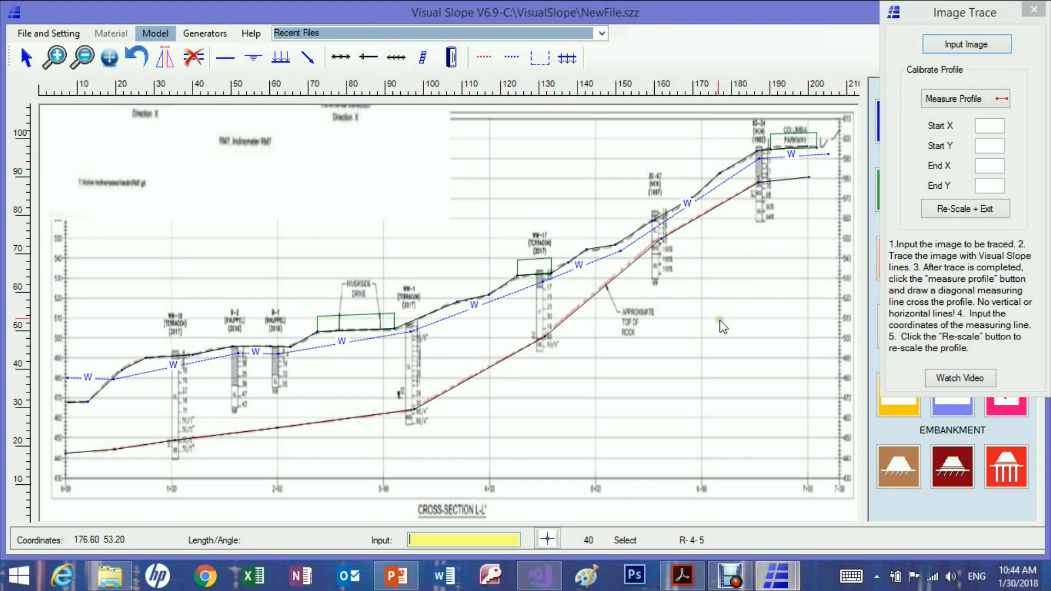
mouse_move(556, 173)
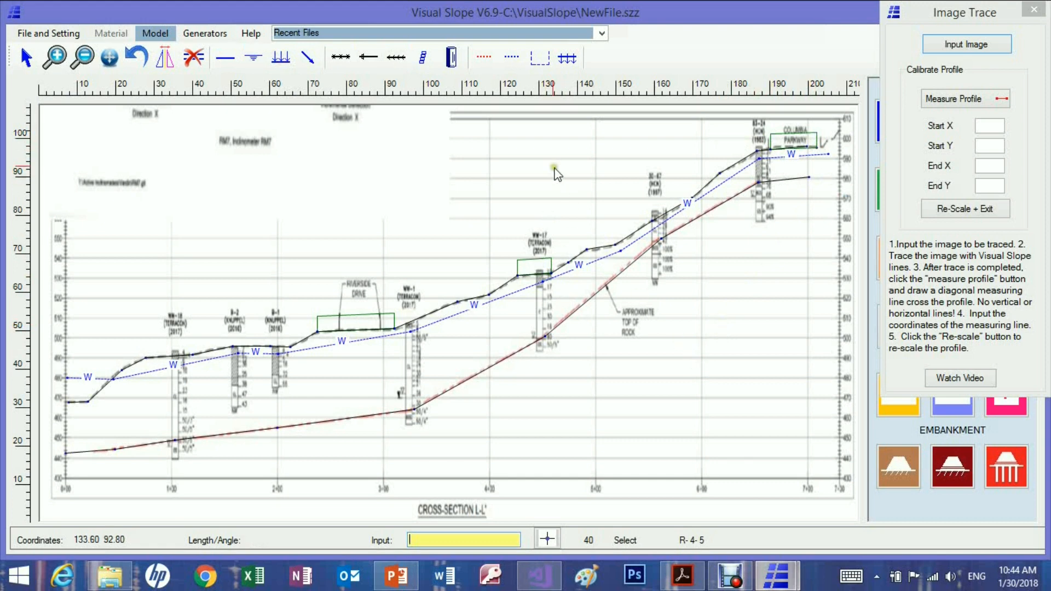
mouse_move(538, 57)
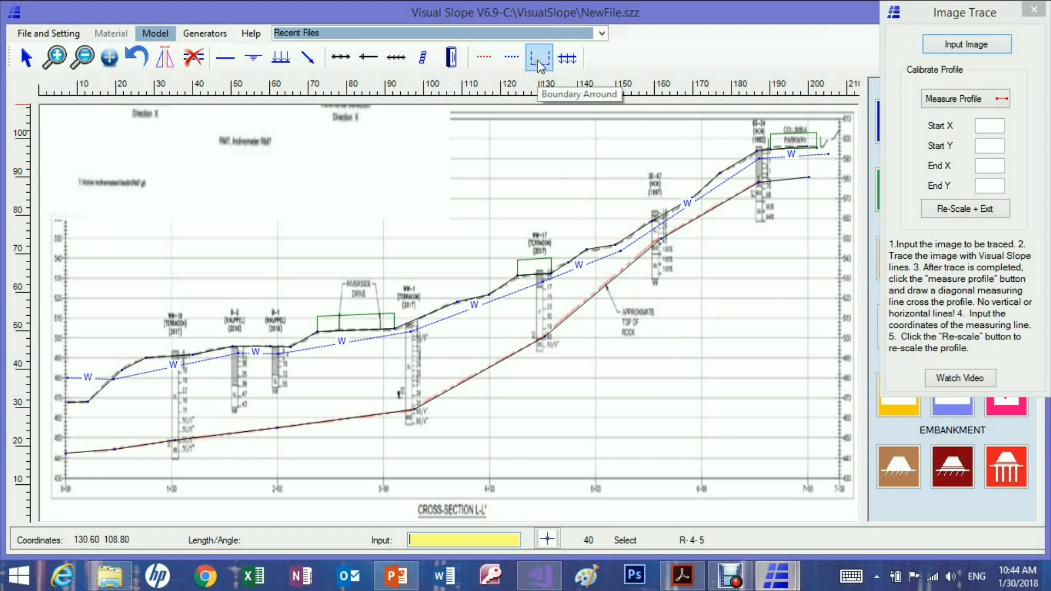
Choose the Boundary Around tool to enclose the traced profile
click(538, 57)
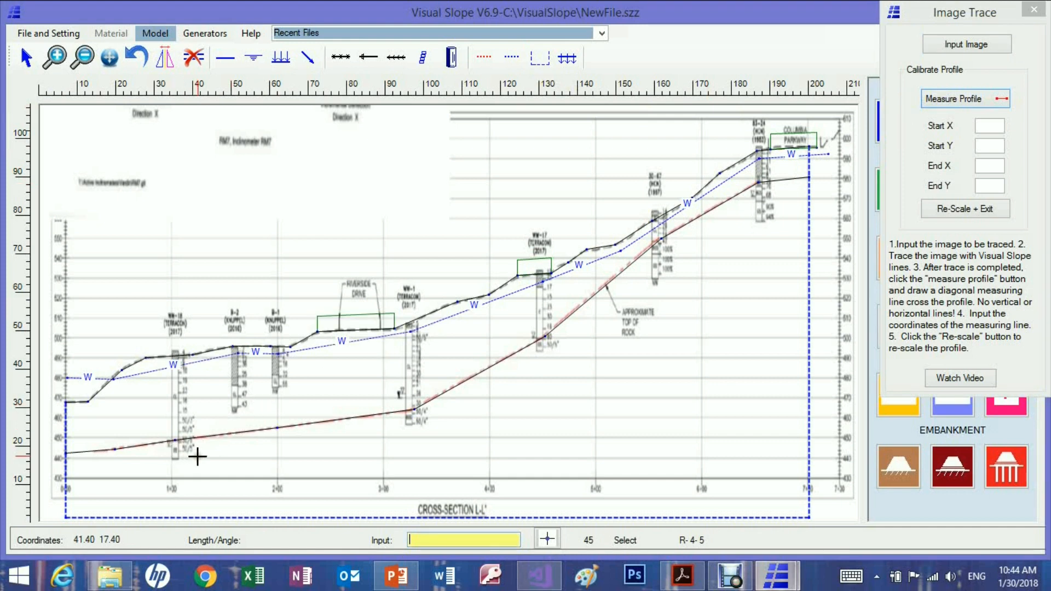
mouse_move(173, 441)
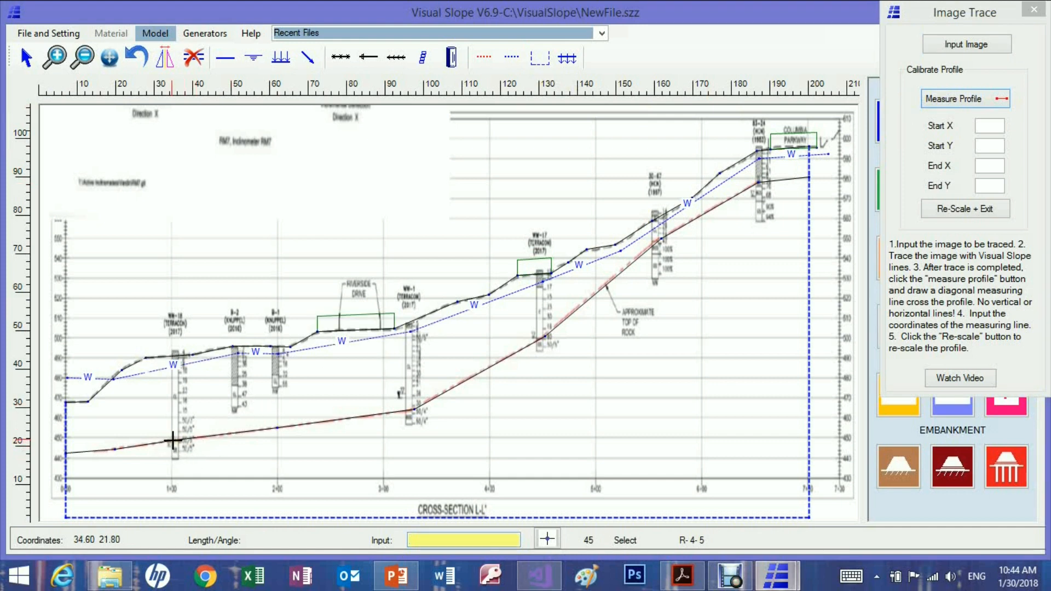
mouse_move(171, 440)
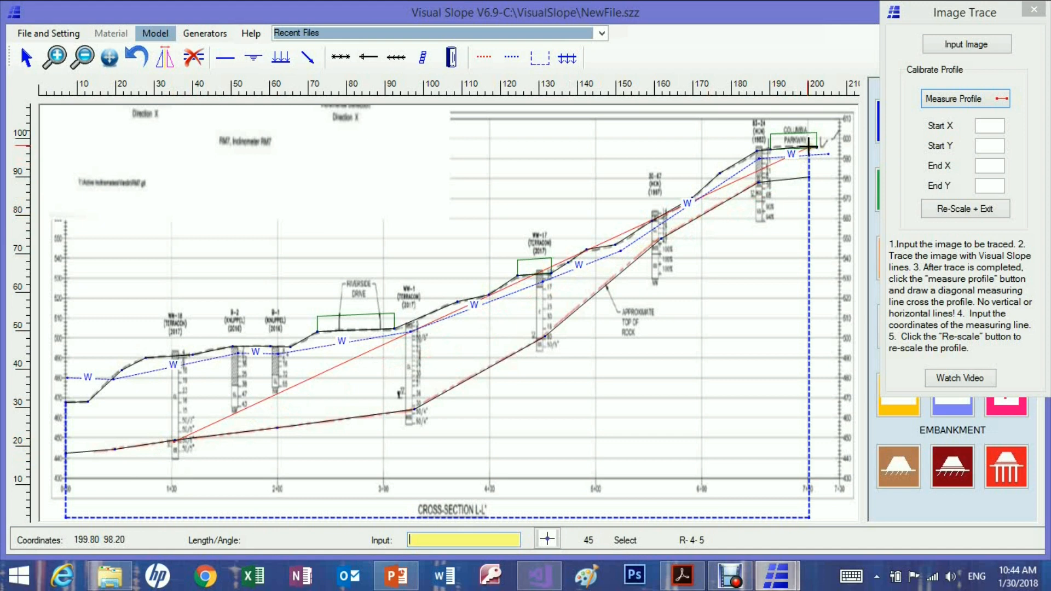
mouse_move(811, 162)
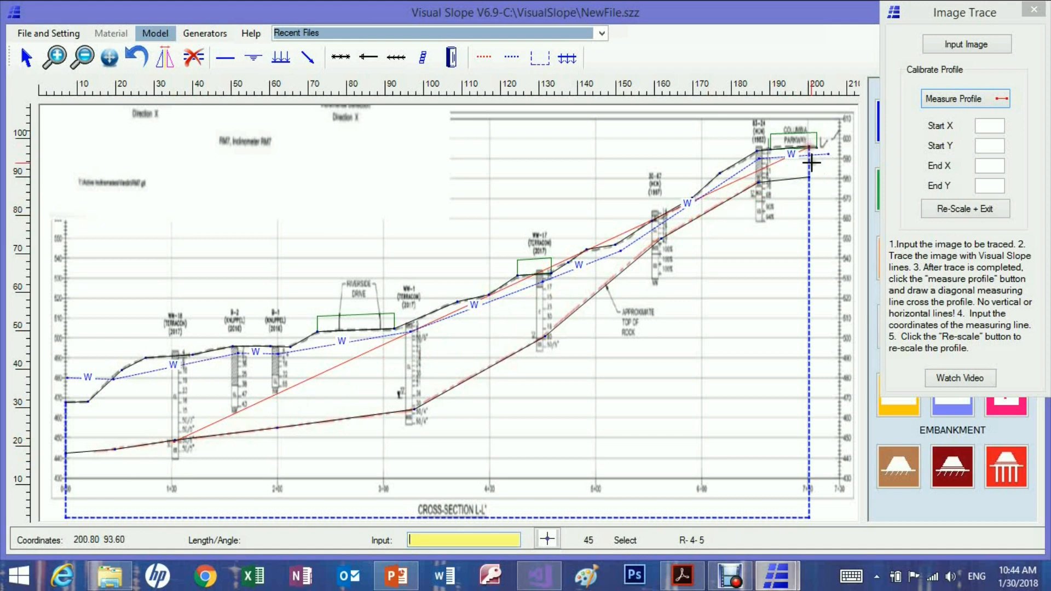
Select the measuring line's Start X field in Image Trace
click(989, 125)
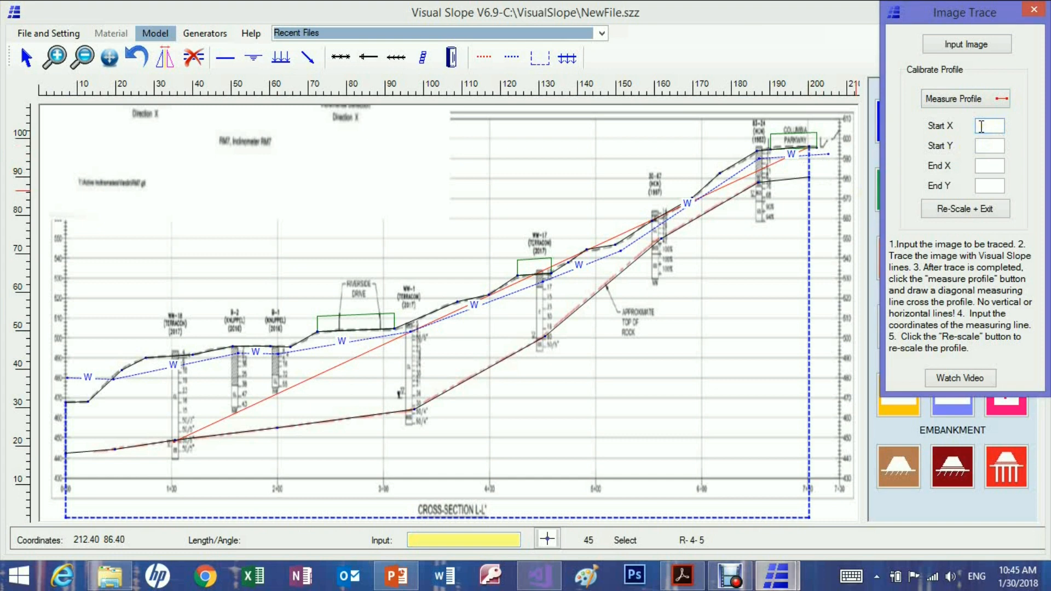
Enter measuring line start 100, 448 and end 700, 596, then Re-Scale + Exit
text(100)
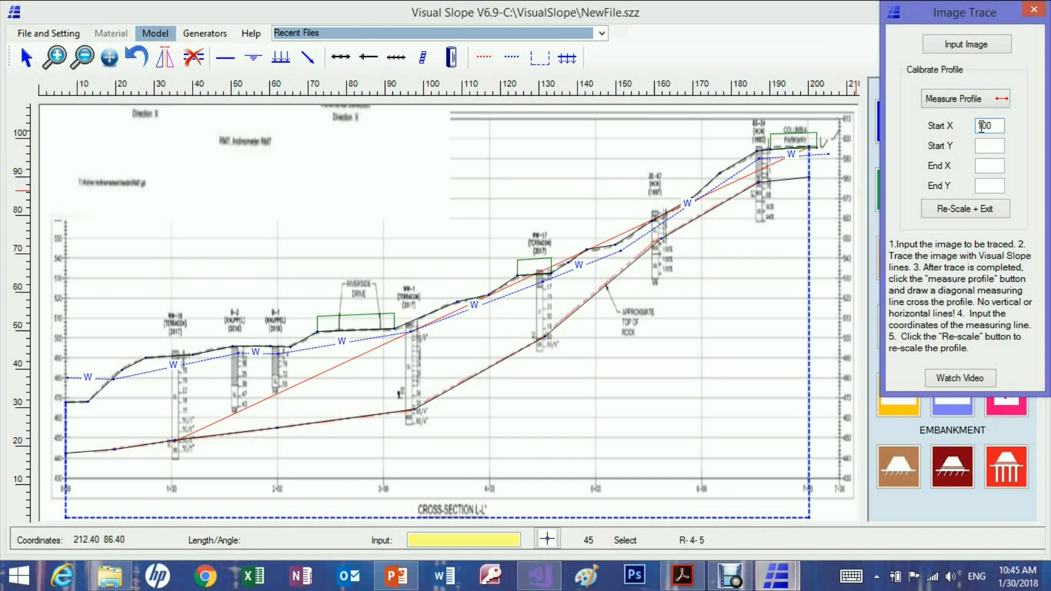
click(988, 145)
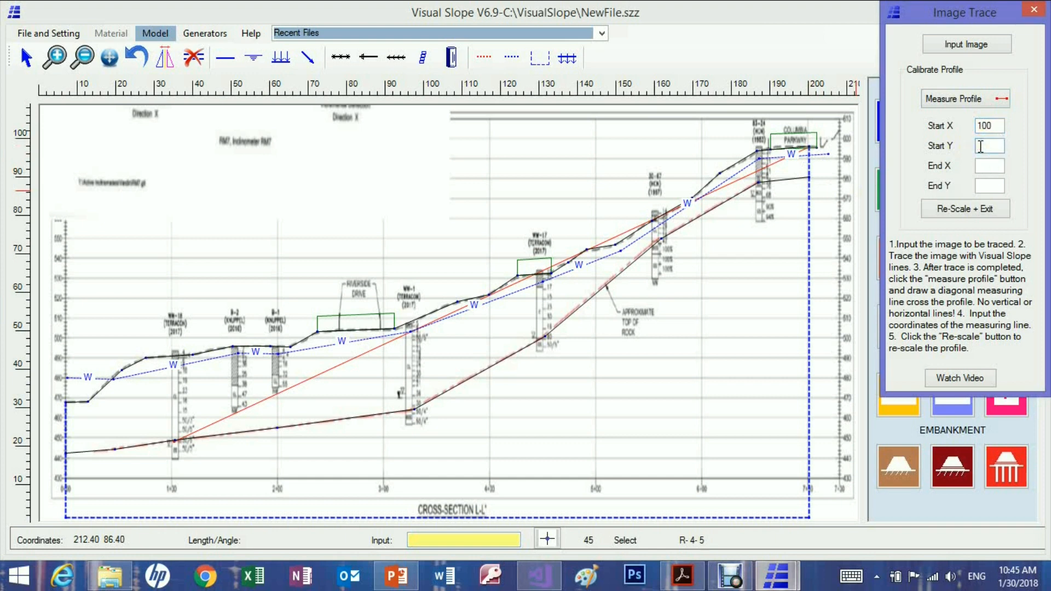
text(44)
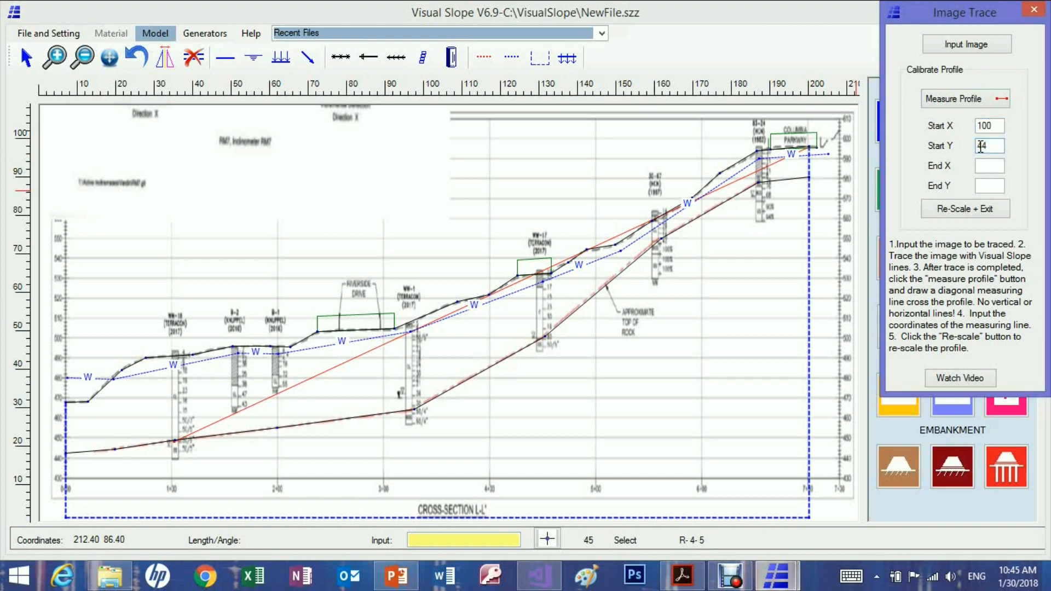
click(989, 166)
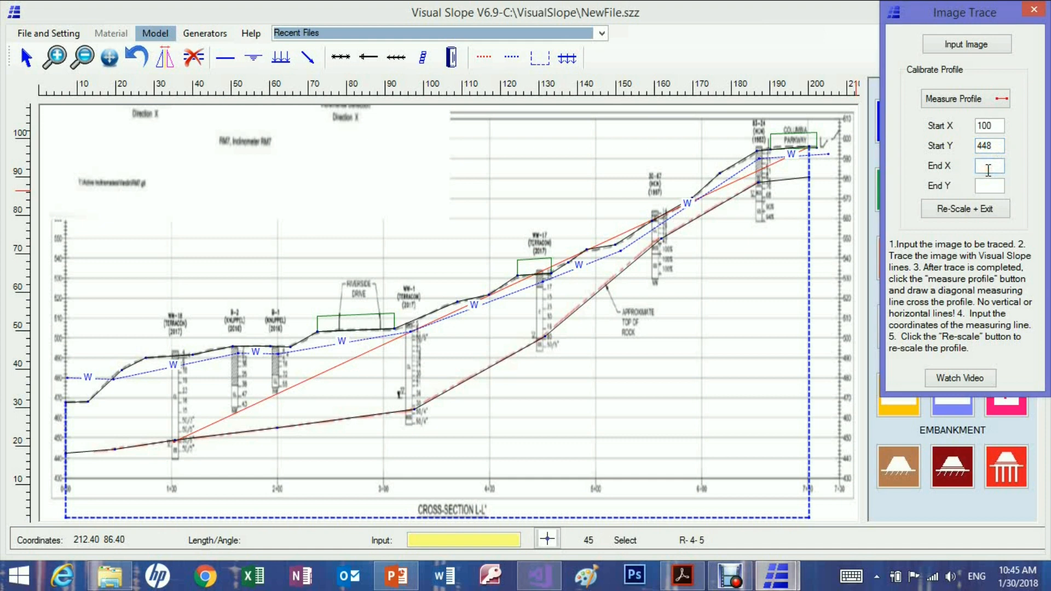
text(700)
click(989, 186)
text(596)
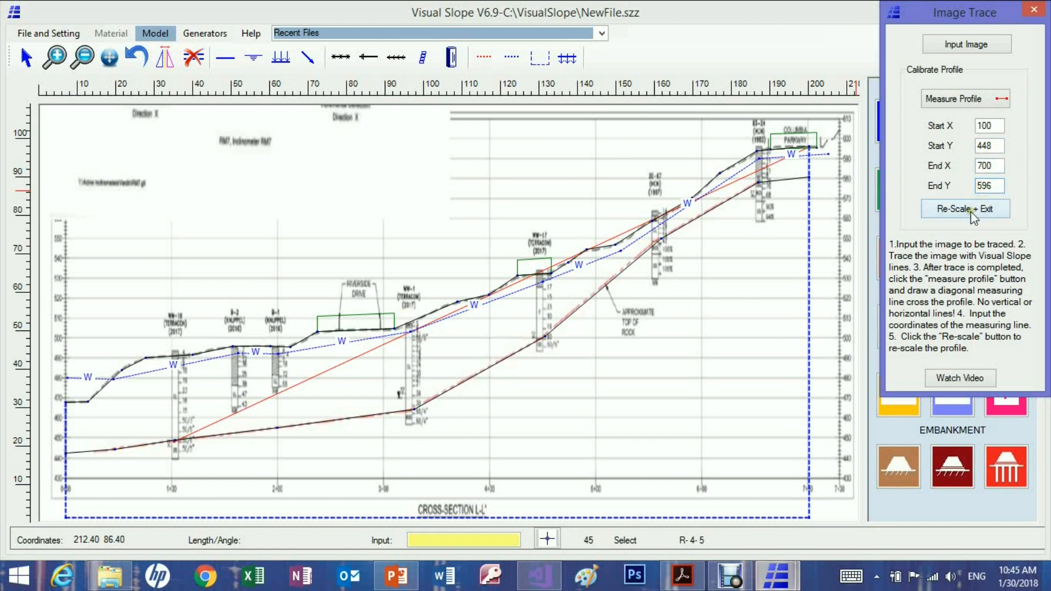
click(988, 186)
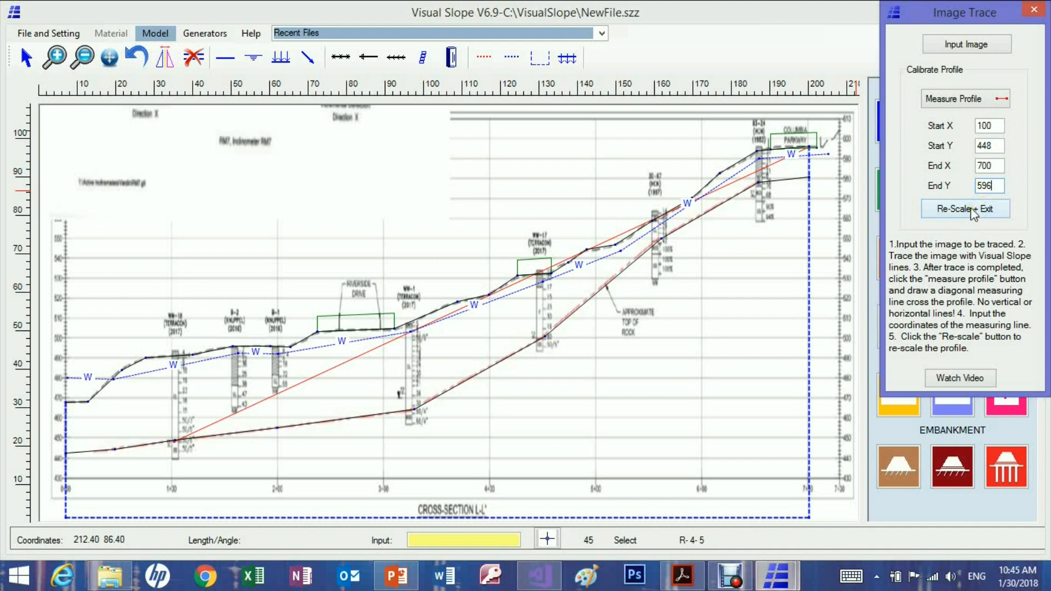
click(964, 208)
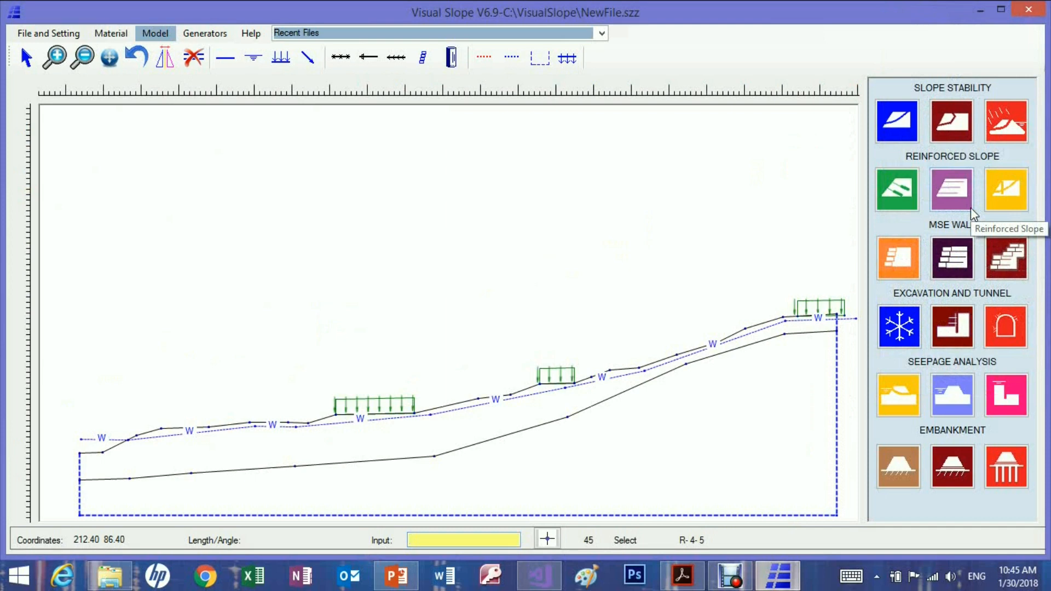
mouse_move(963, 212)
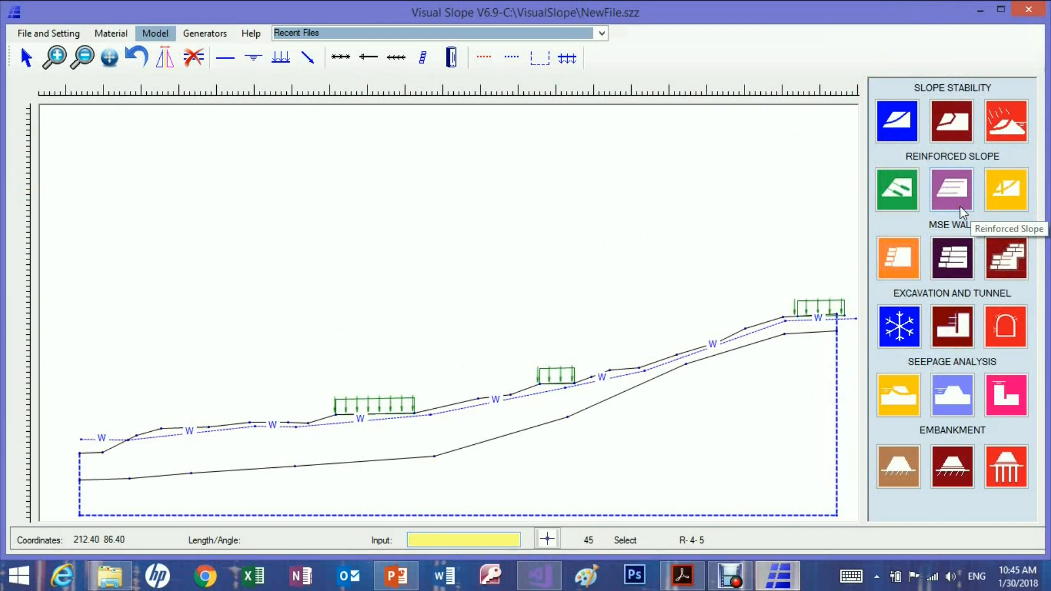
mouse_move(141, 463)
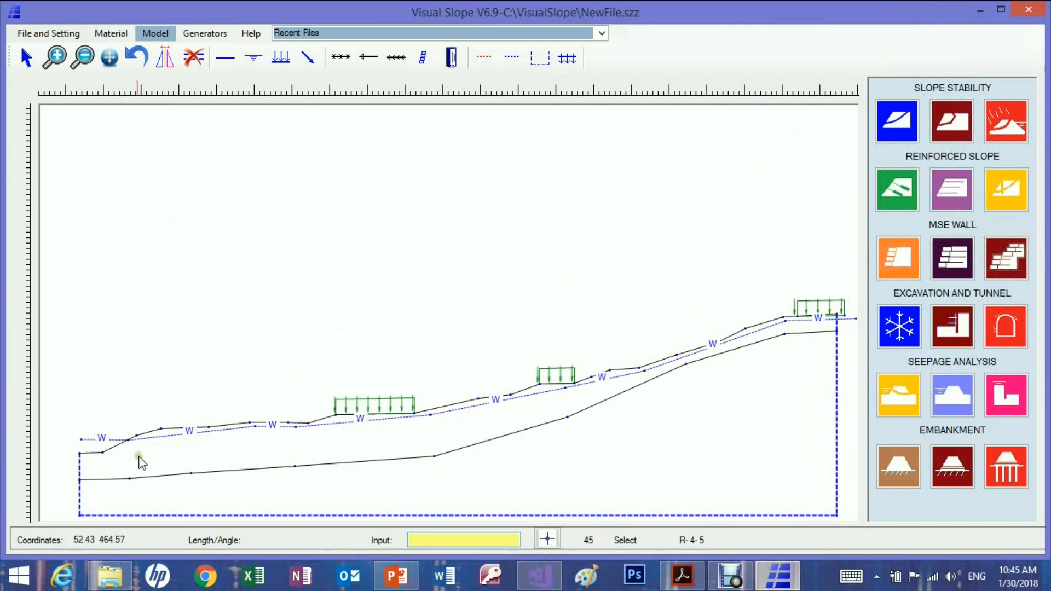
mouse_move(573, 436)
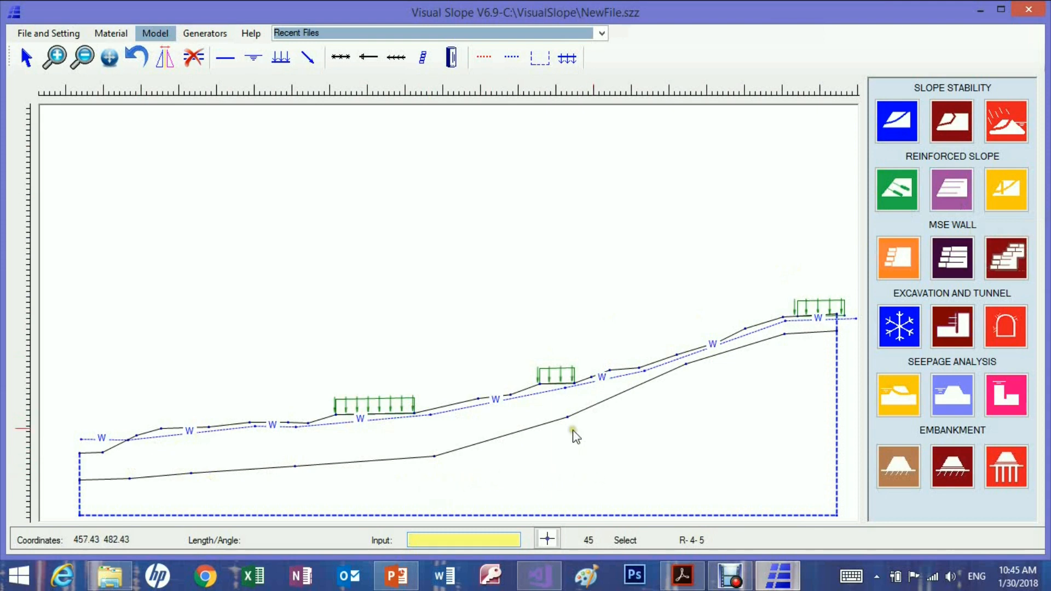
mouse_move(111, 33)
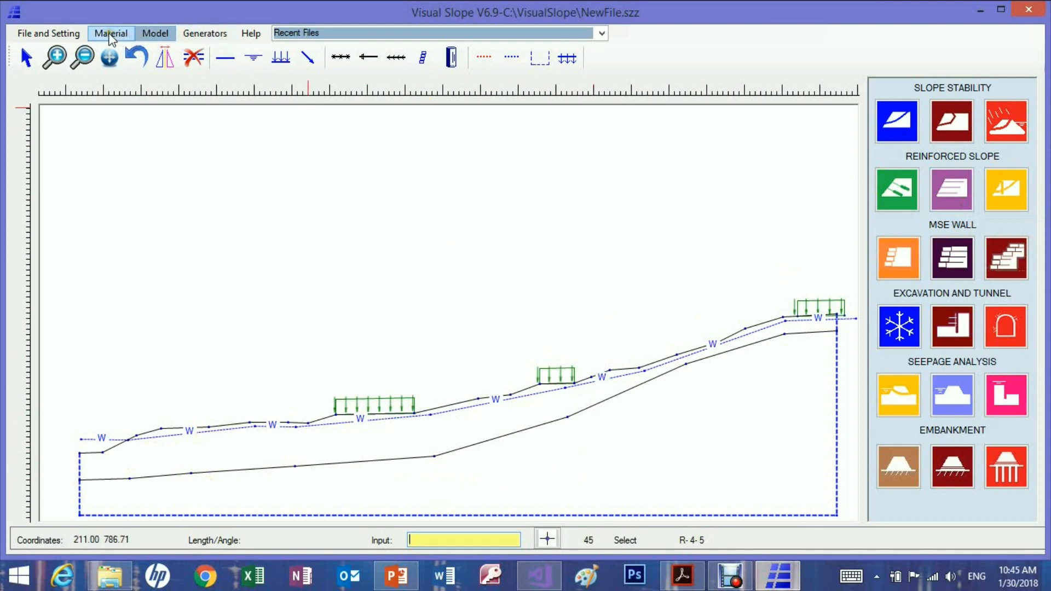
Assign green Clay to the upper soil layer and orange Shale to the rock zone below
click(111, 33)
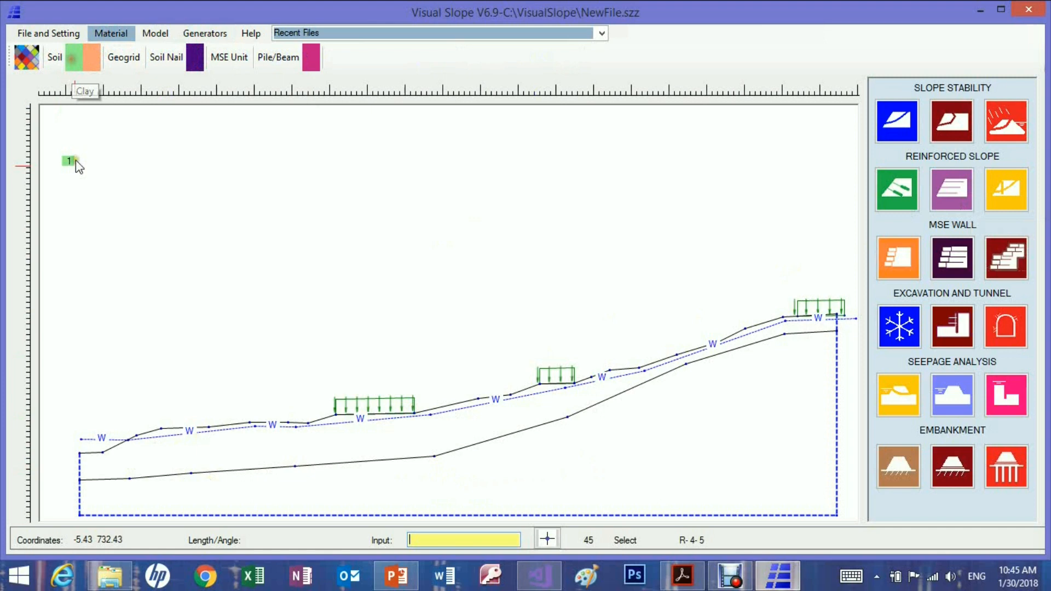
click(68, 160)
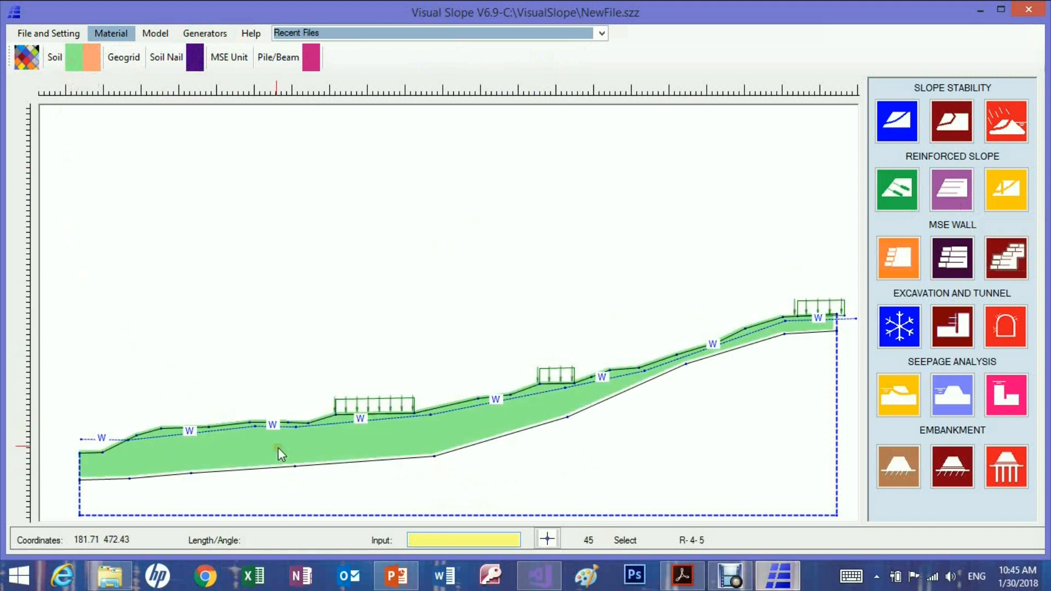
mouse_move(565, 475)
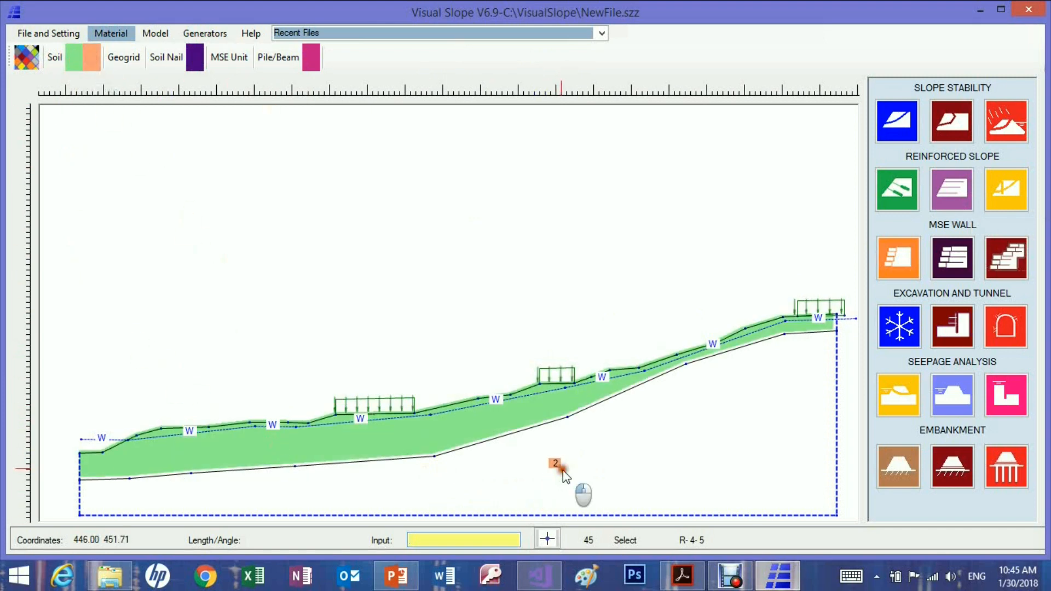
click(92, 57)
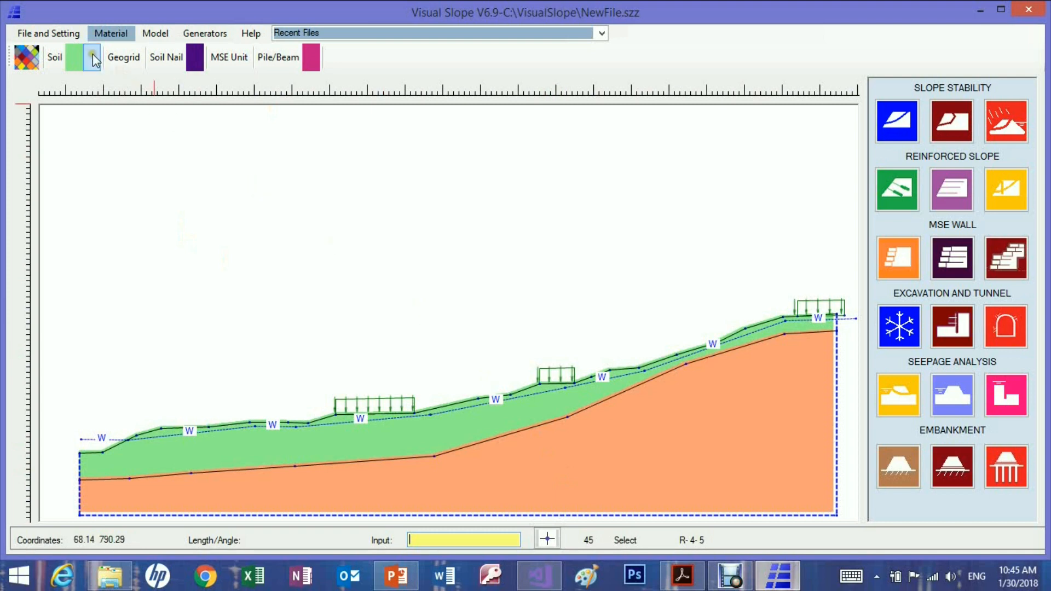
click(47, 33)
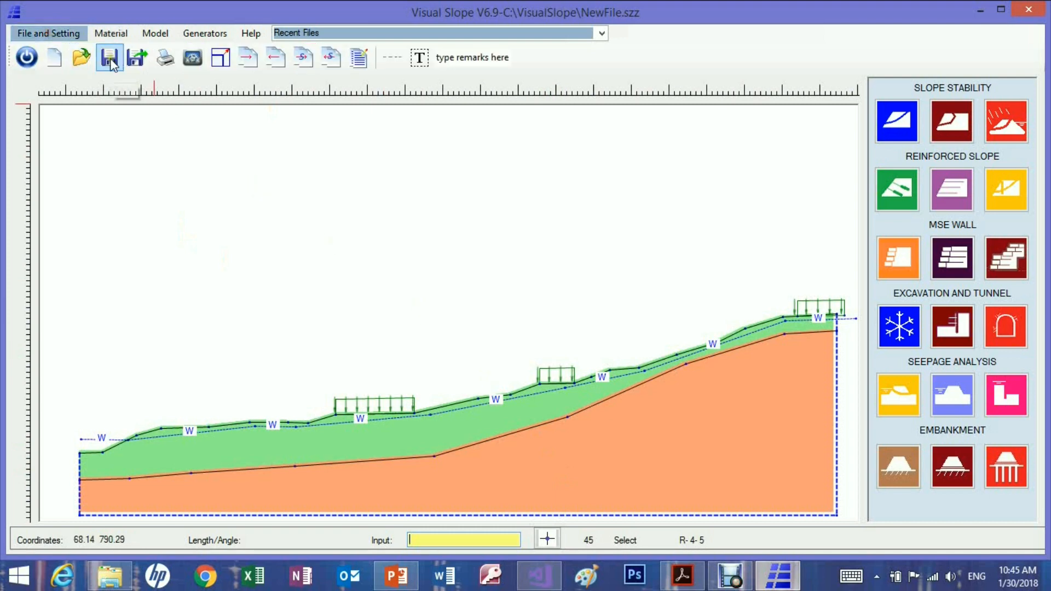
mouse_move(109, 57)
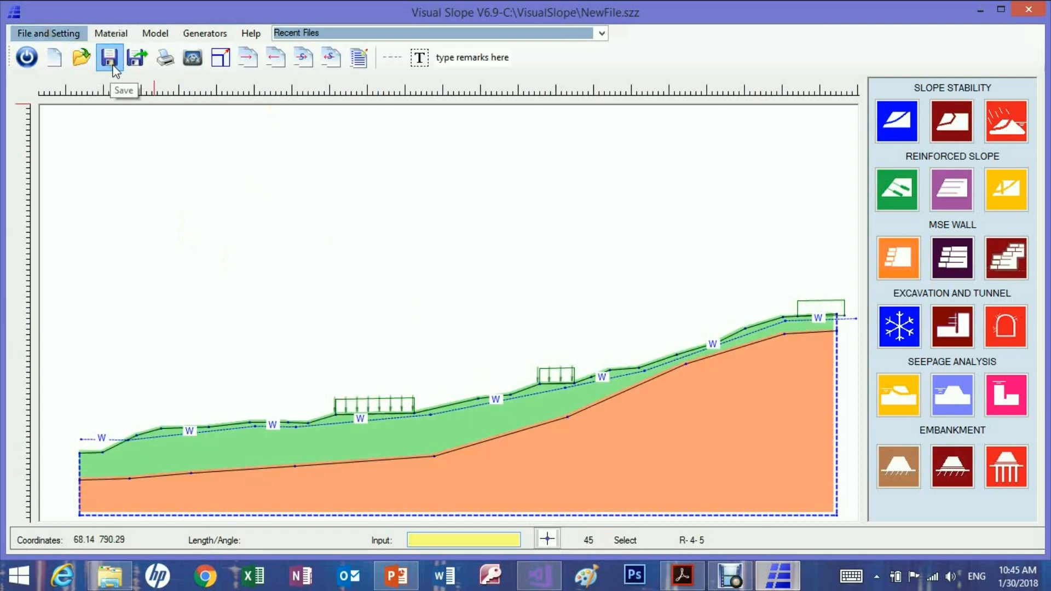